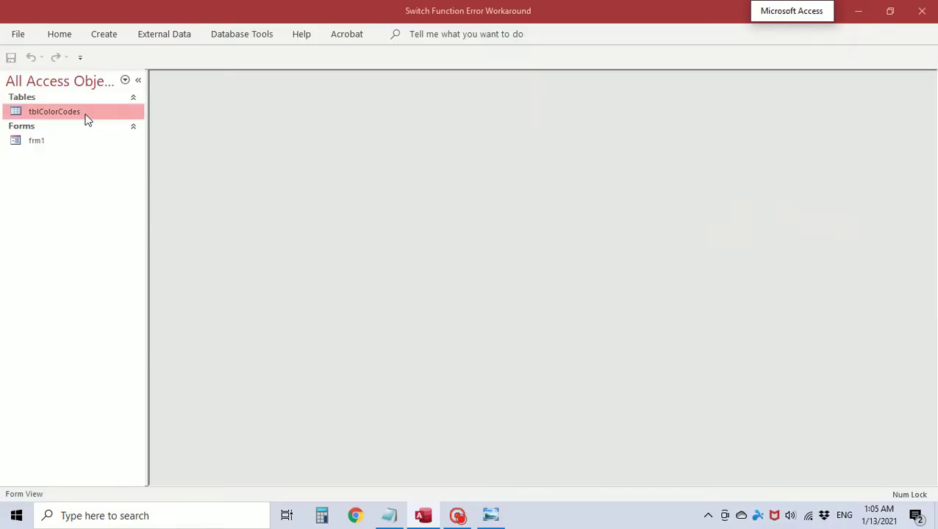
Step: Inspect the tblColorCodes table, then start a new query in Design view
double_click(55, 111)
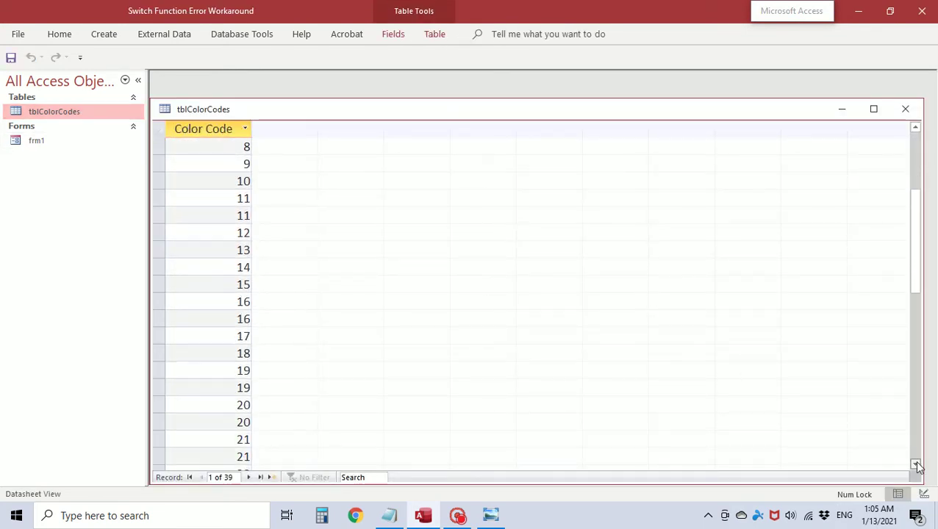
left_click(905, 108)
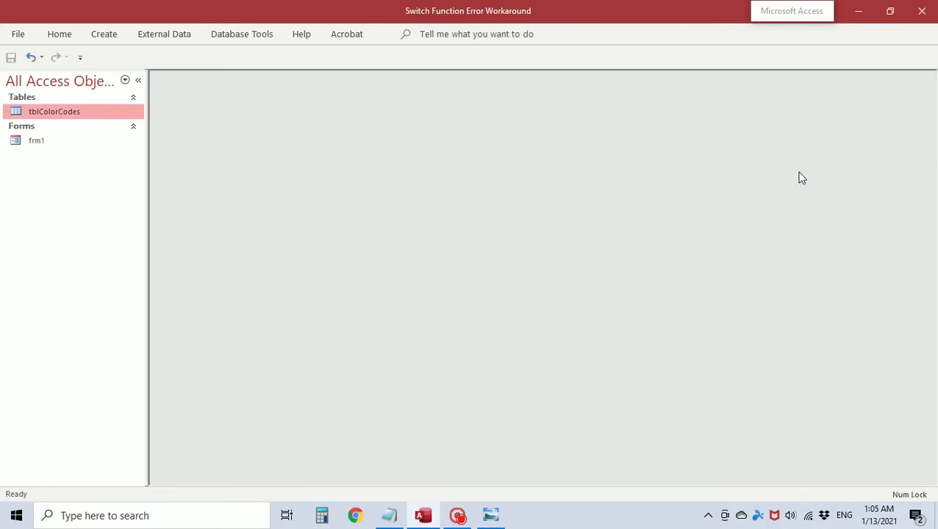
left_click(104, 33)
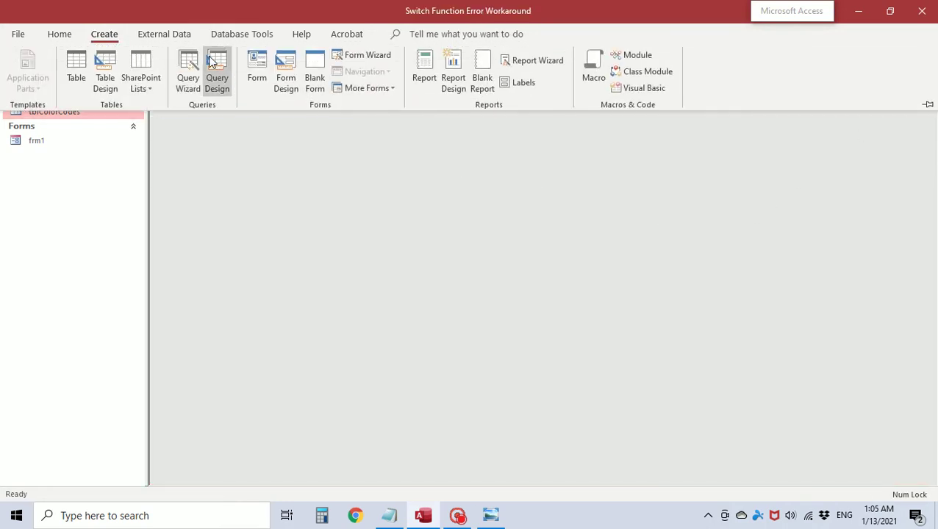
left_click(217, 71)
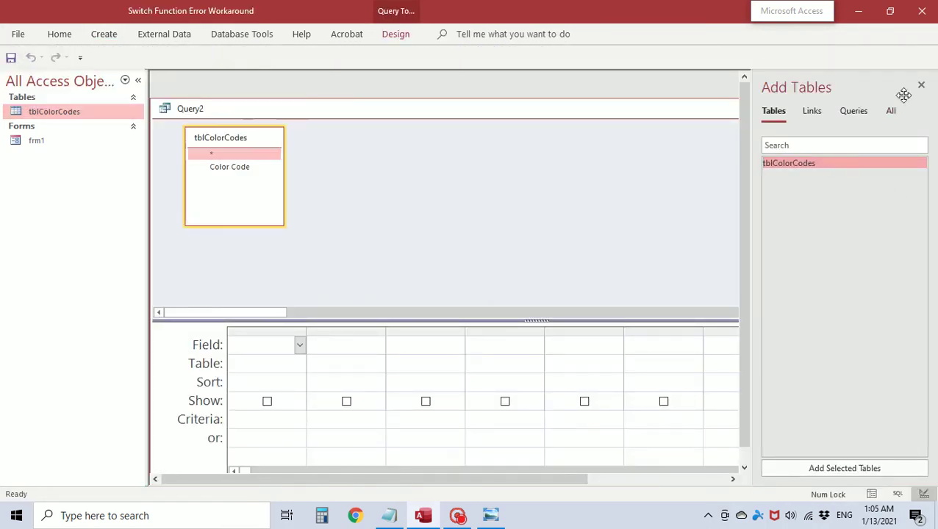
Step: Add the Color Code field and a Colors: column, opened in the Zoom box
double_click(229, 166)
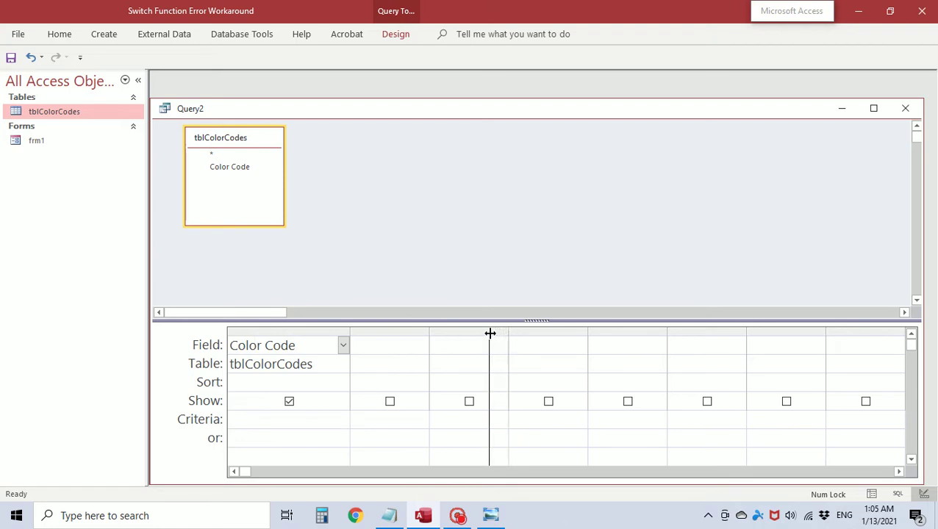
left_click(397, 345)
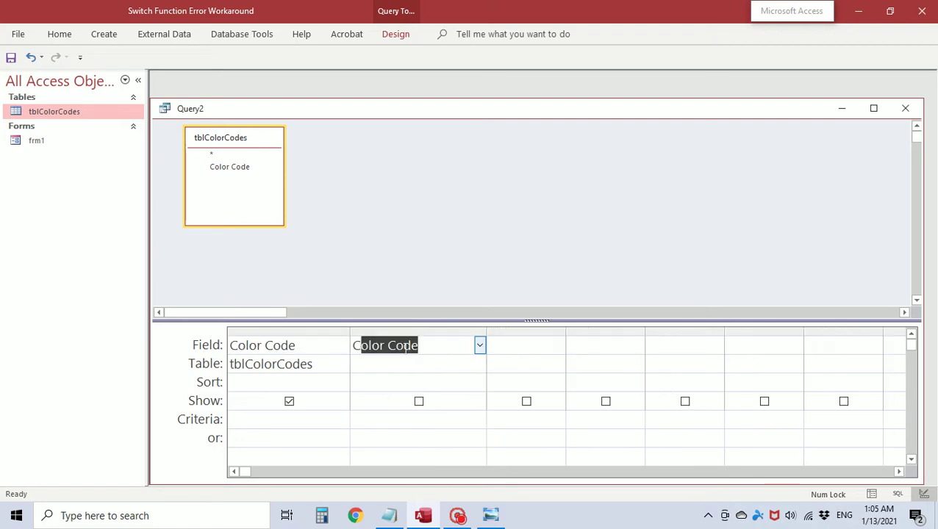
type("Colors:")
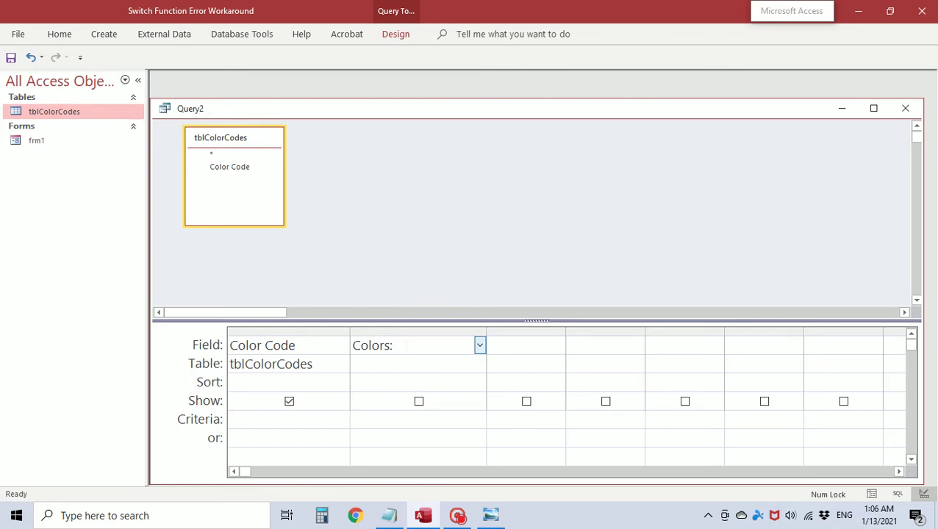
left_click(411, 346)
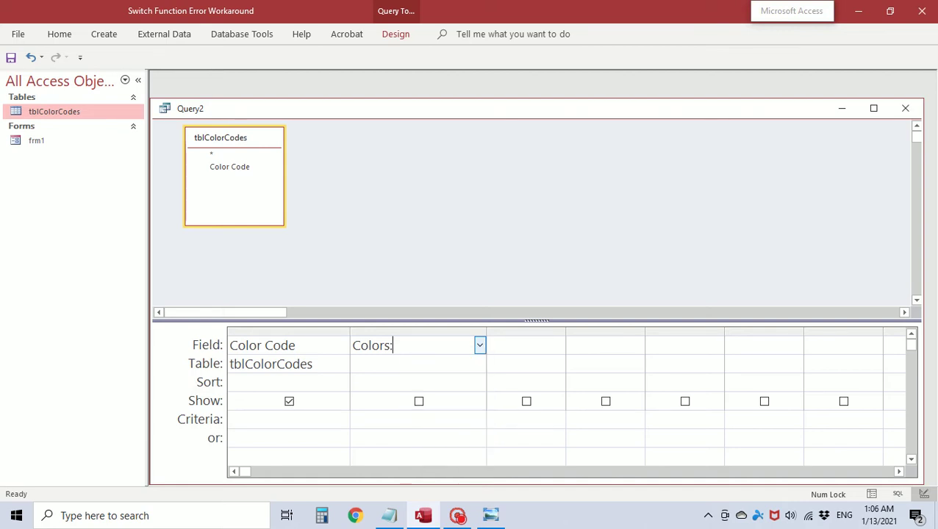
key("shift+F2")
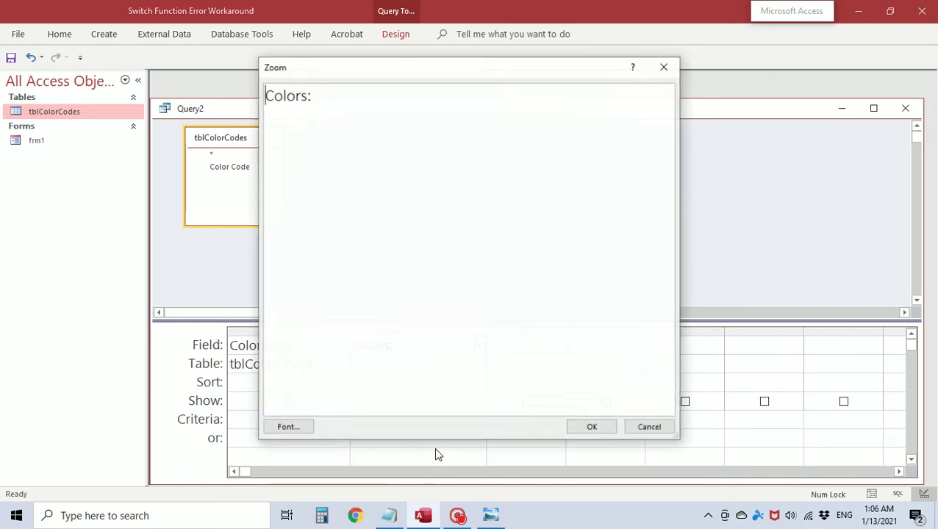
Step: Enter Switch([Color Code]=1,"Smooth White",[Color Code]=2,"Off White") for the Colors column
left_click(591, 426)
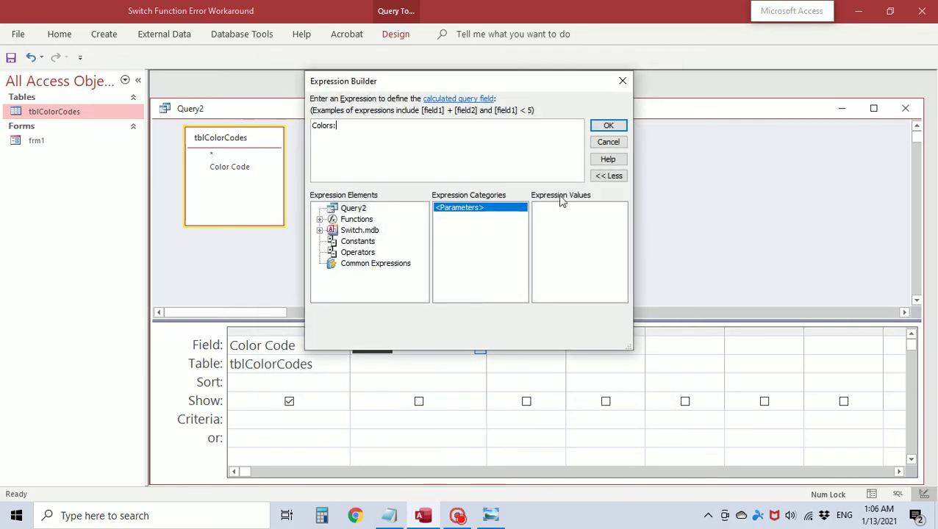
left_click(608, 125)
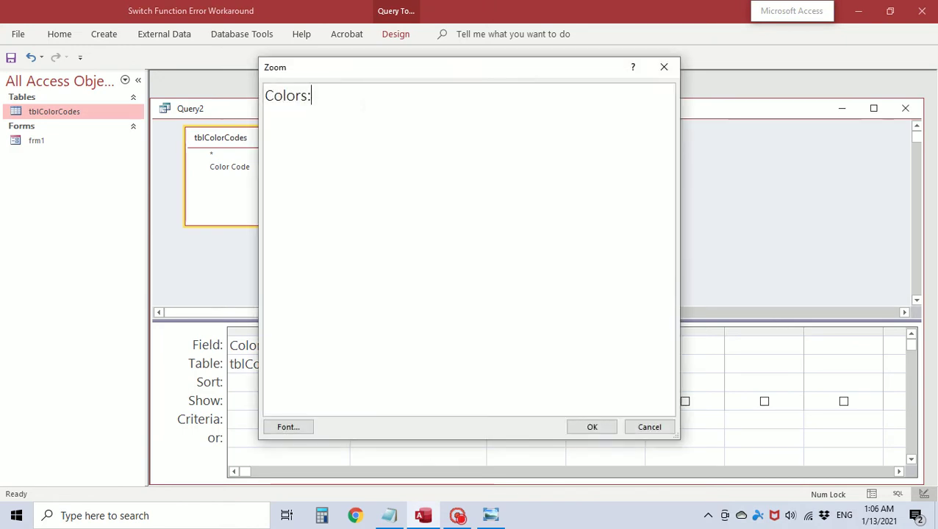
type("Swit")
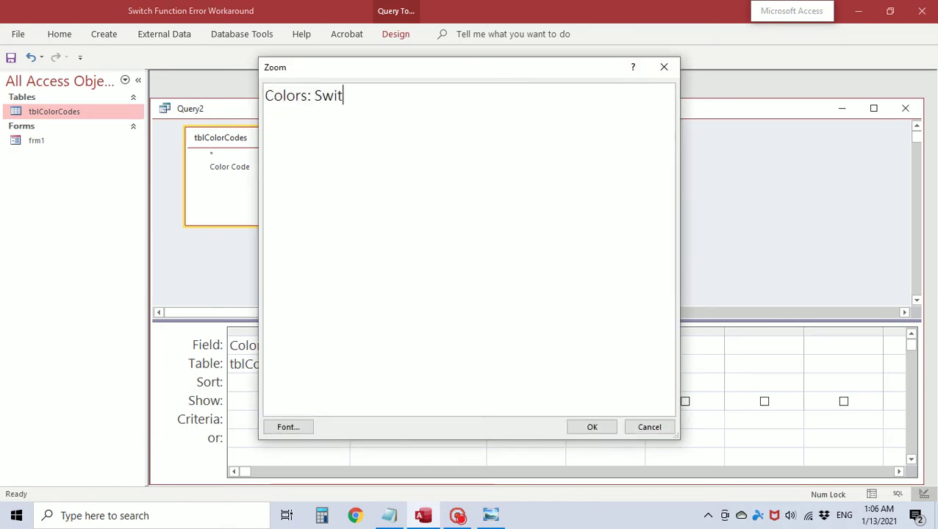
type("ch([")
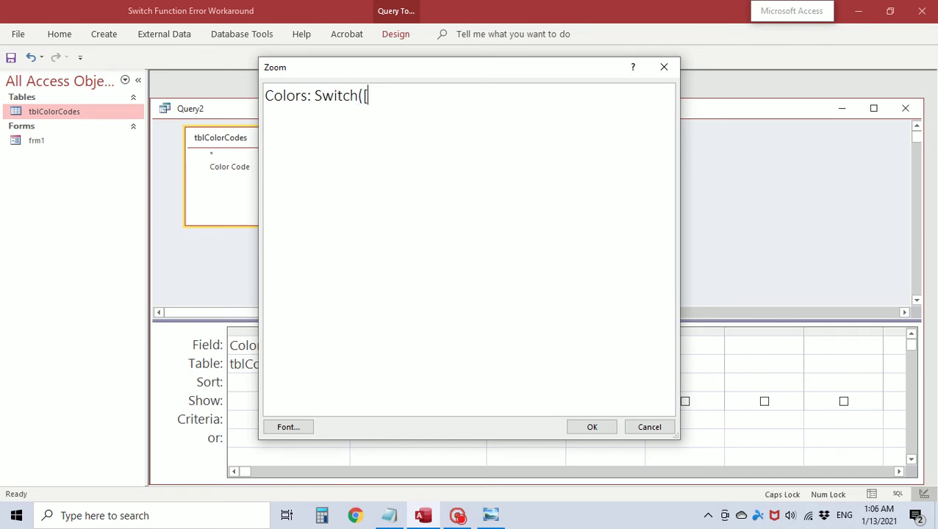
type("Color Cod")
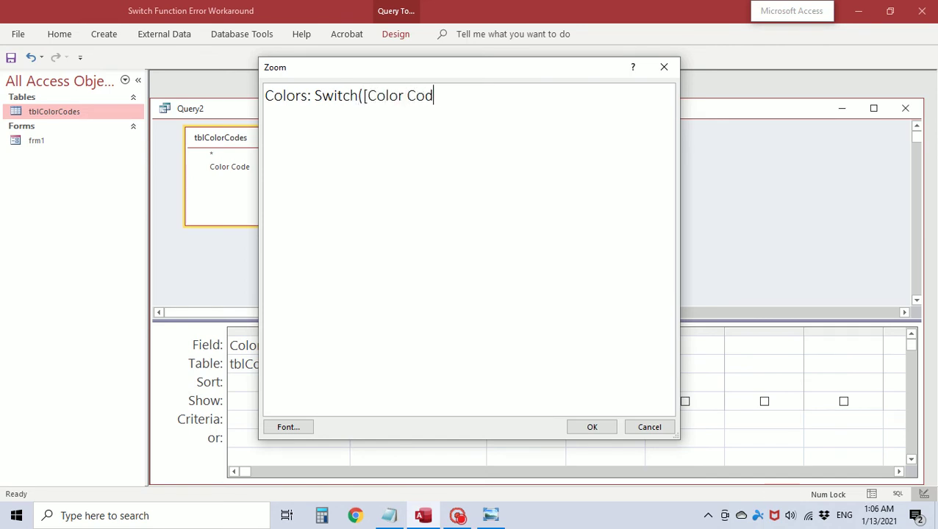
type("e]=1,")
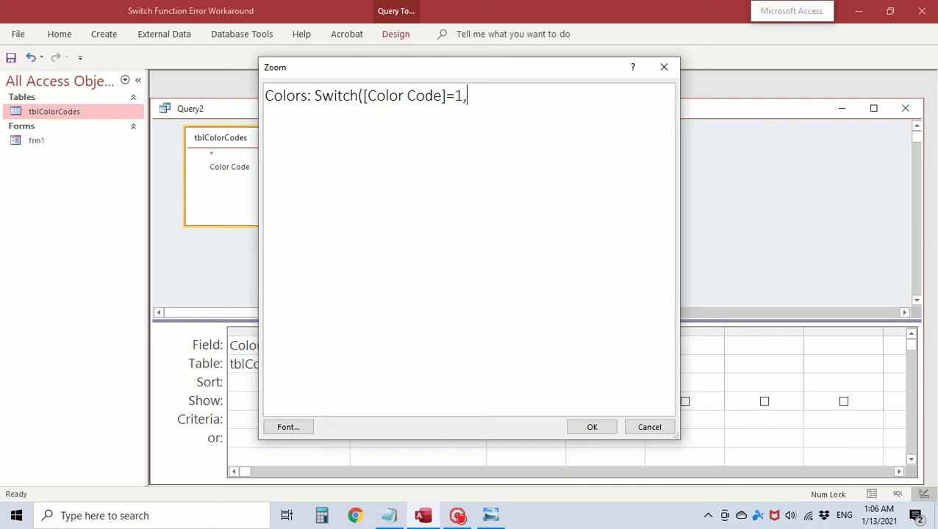
type("\"")
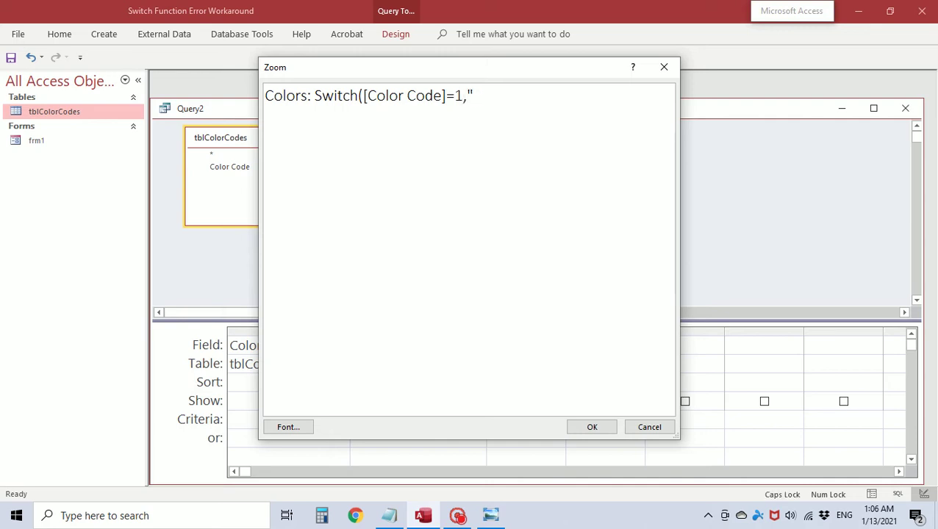
type("Smooth")
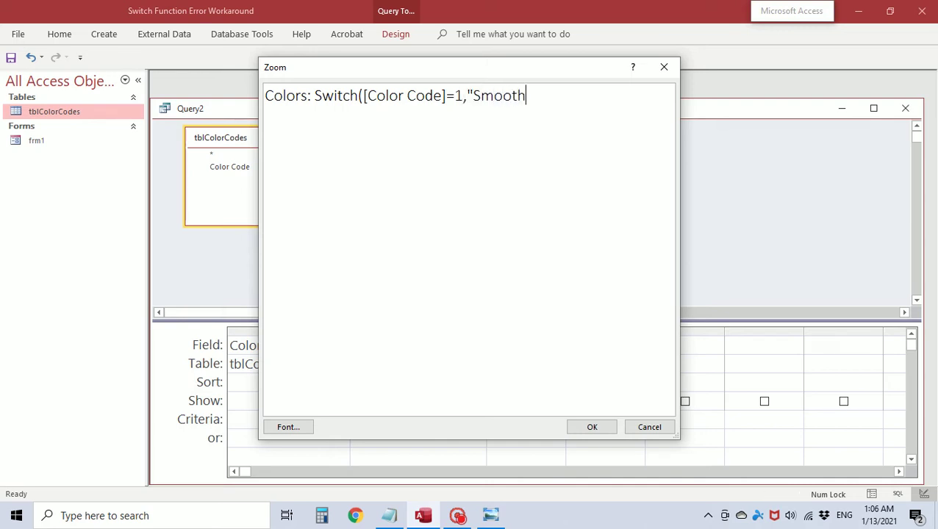
type("White")
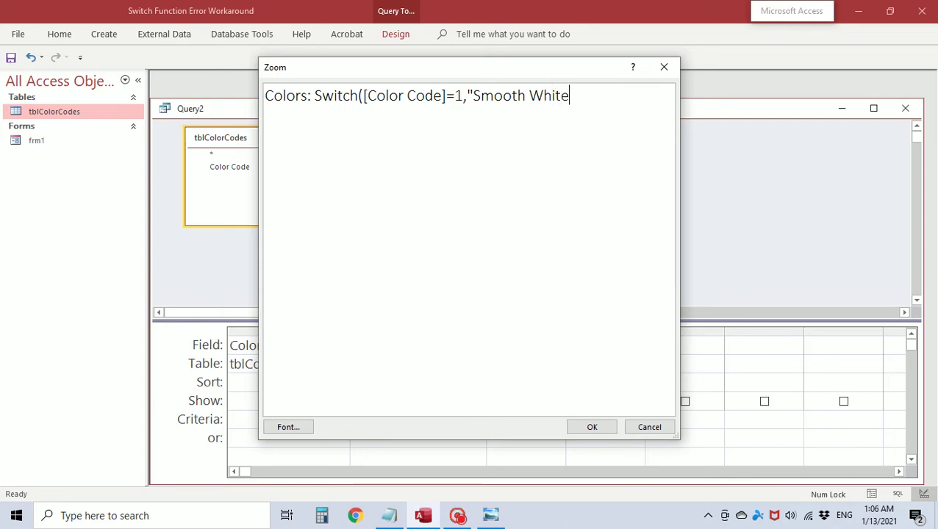
type("\"")
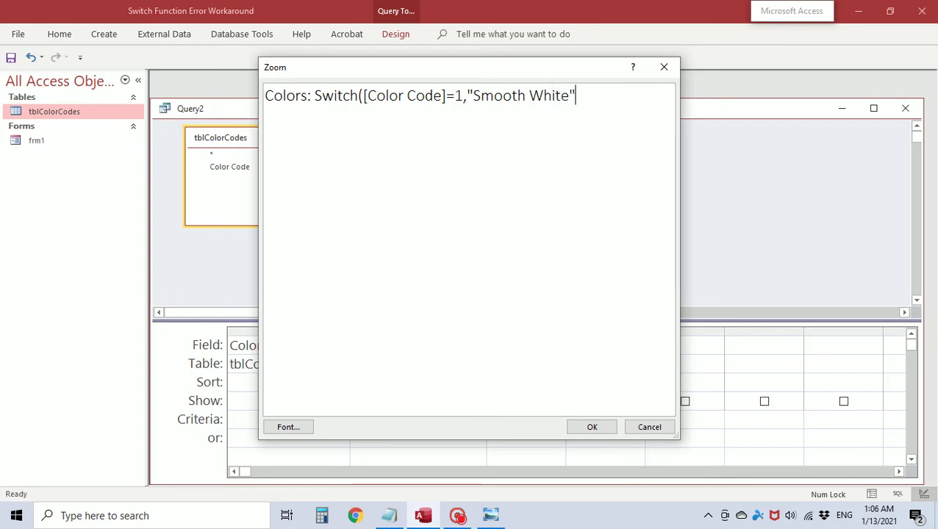
type(",[C")
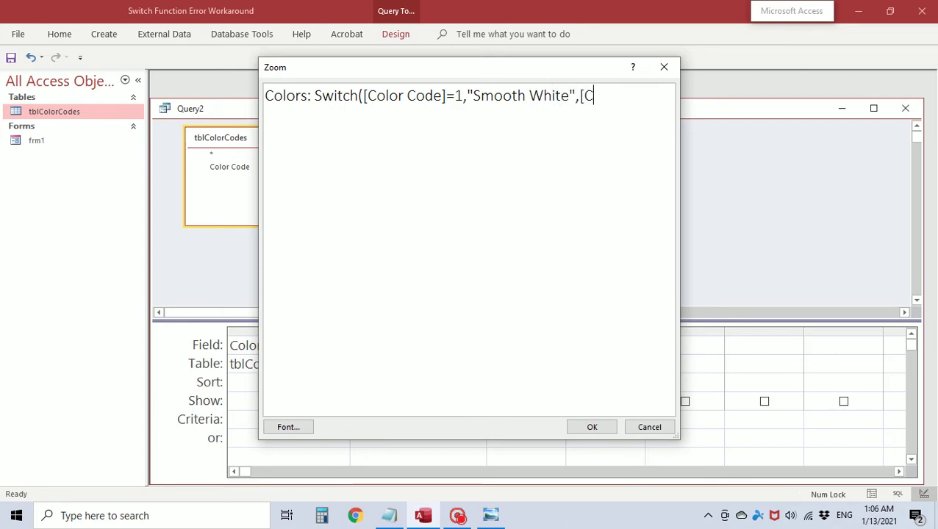
type("olor Code]")
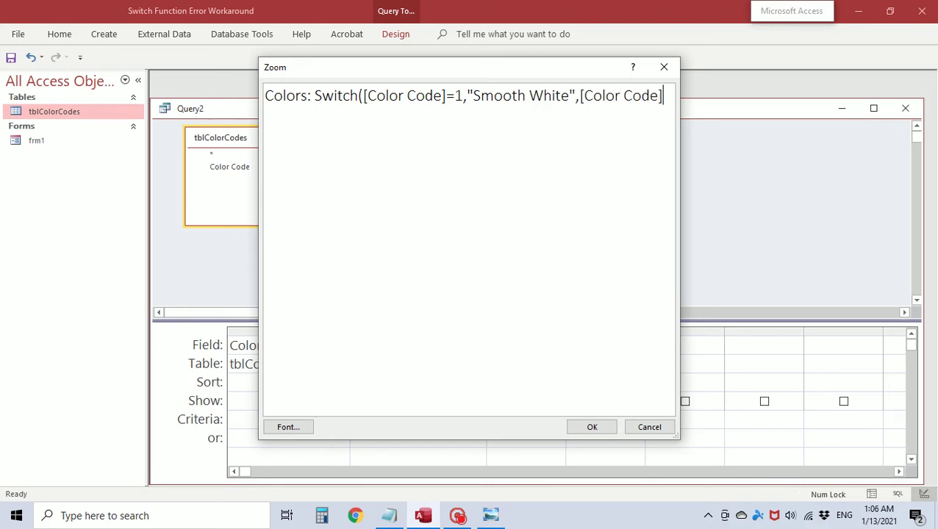
type("=2")
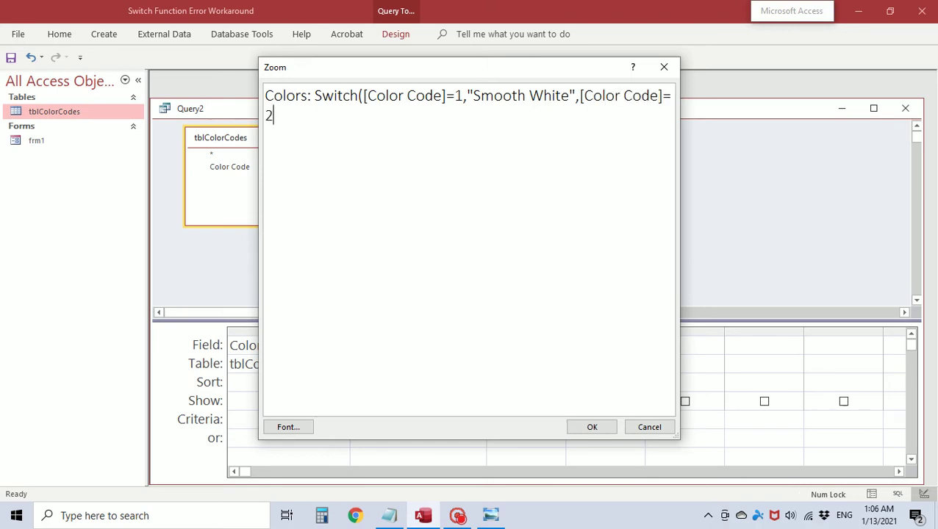
type(",\"Off Whi")
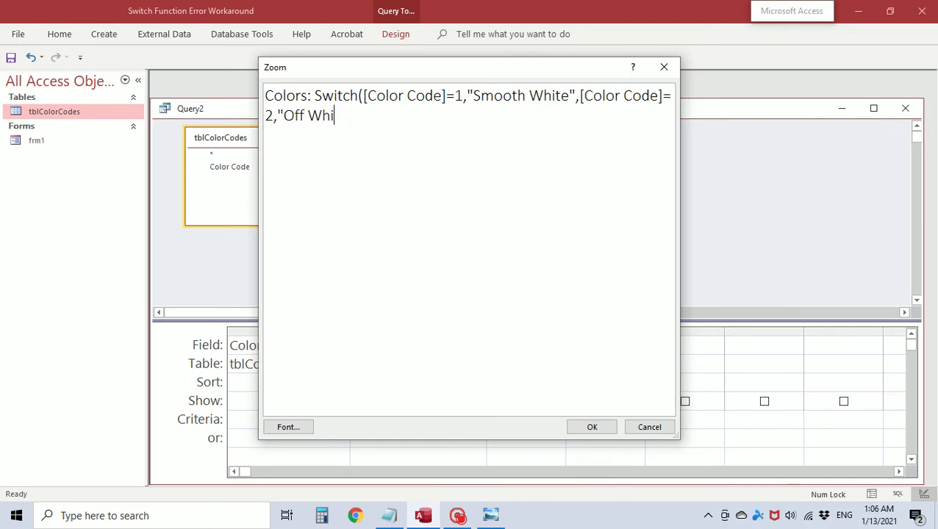
type("te\")")
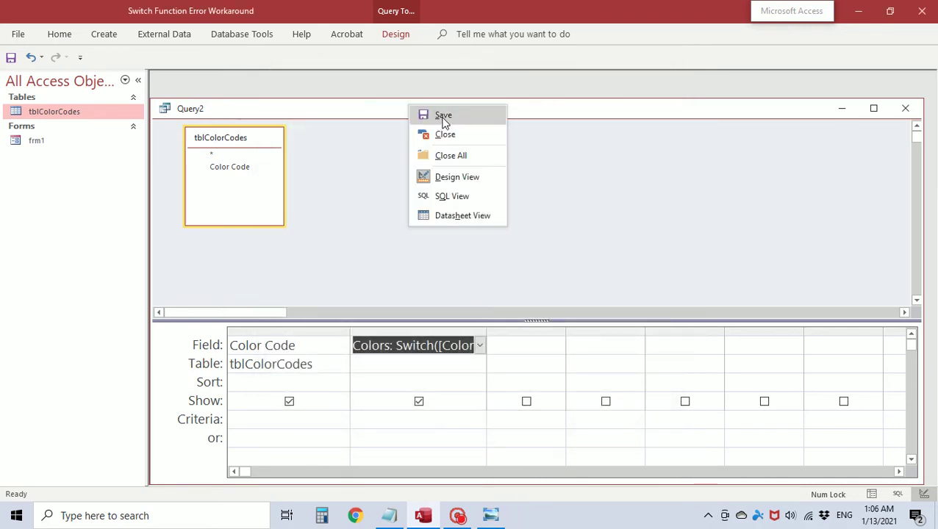
Step: Save the query as qryColors and view its datasheet with Colors widened
left_click(444, 116)
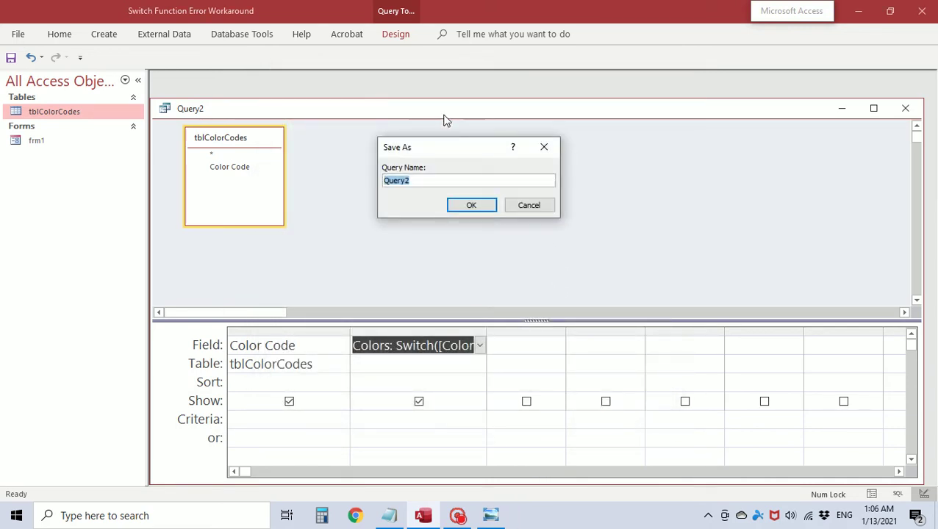
type("qryC")
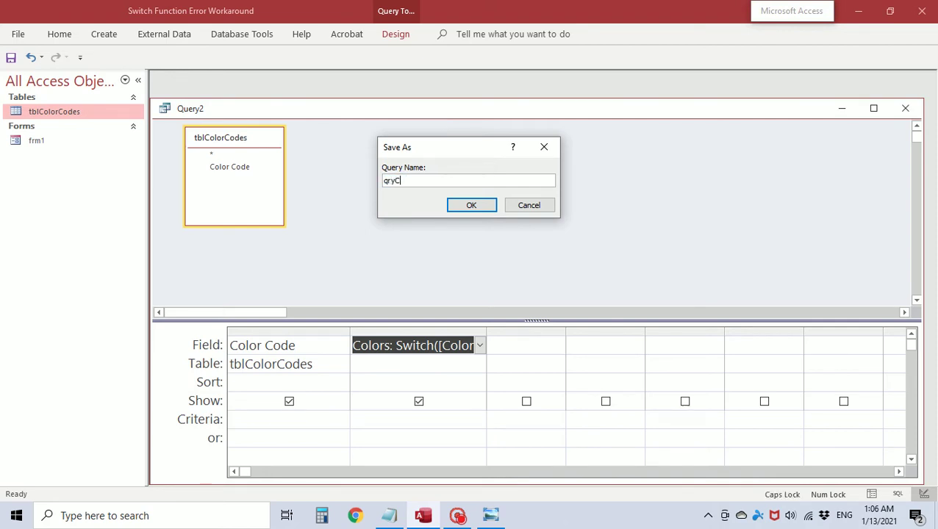
left_click(471, 205)
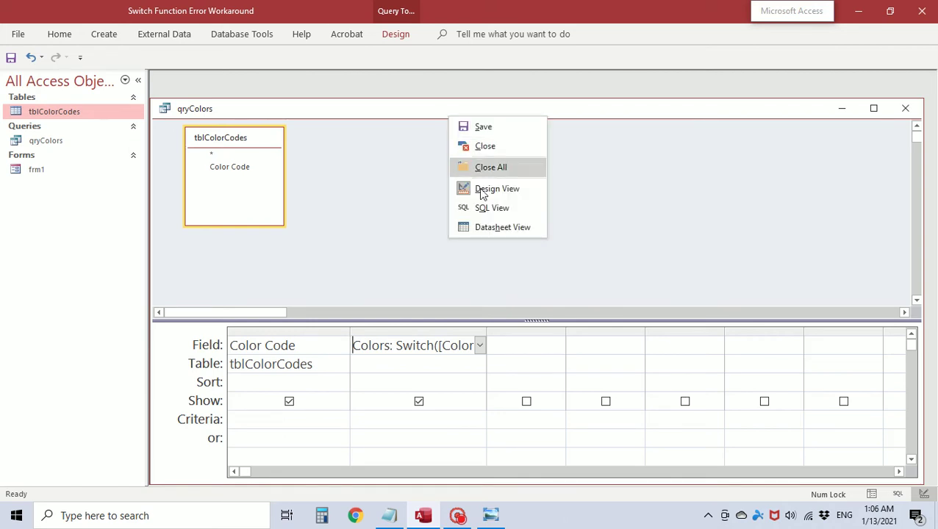
left_click(503, 226)
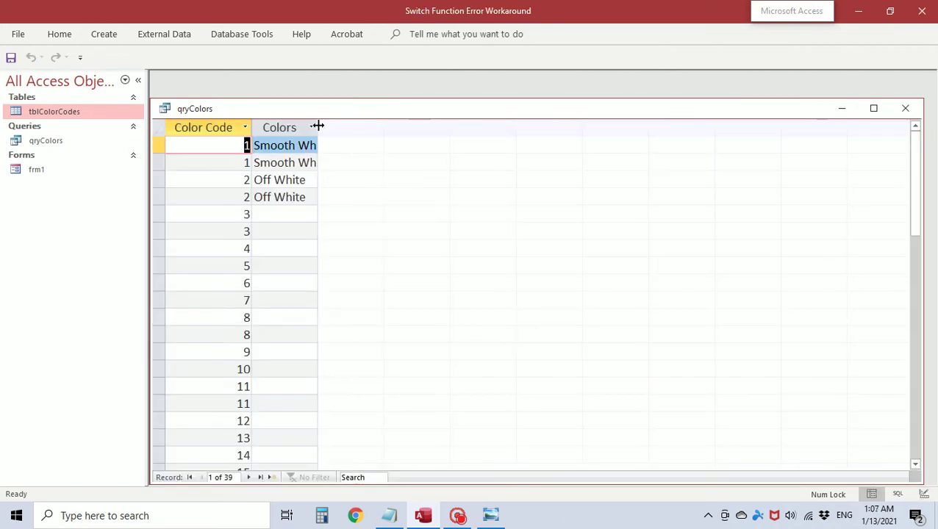
left_click_drag(318, 127, 360, 127)
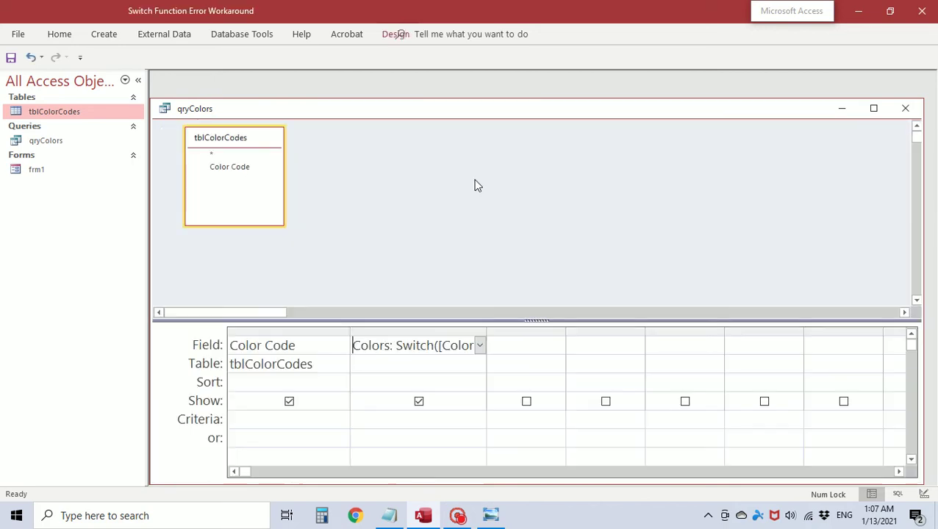
Step: Open the Colors field in Zoom and select its Switch expression text
right_click(419, 345)
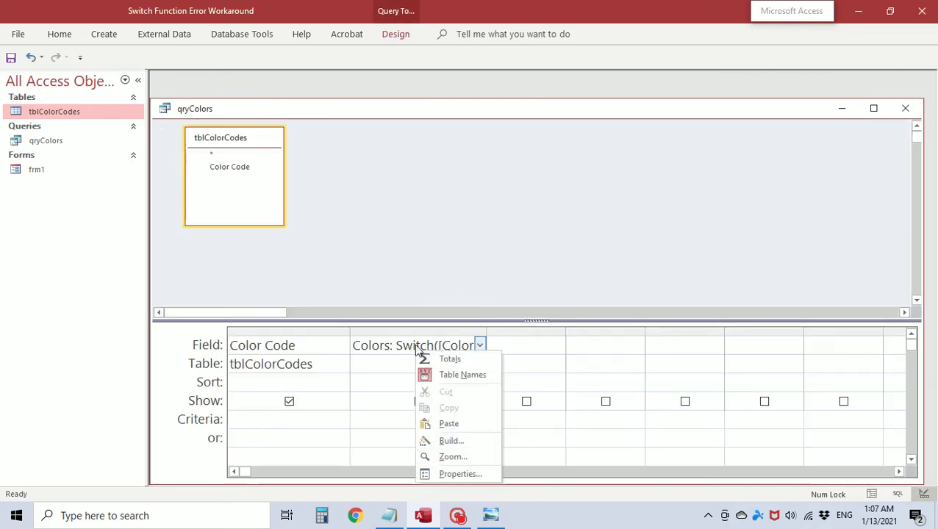
left_click(453, 457)
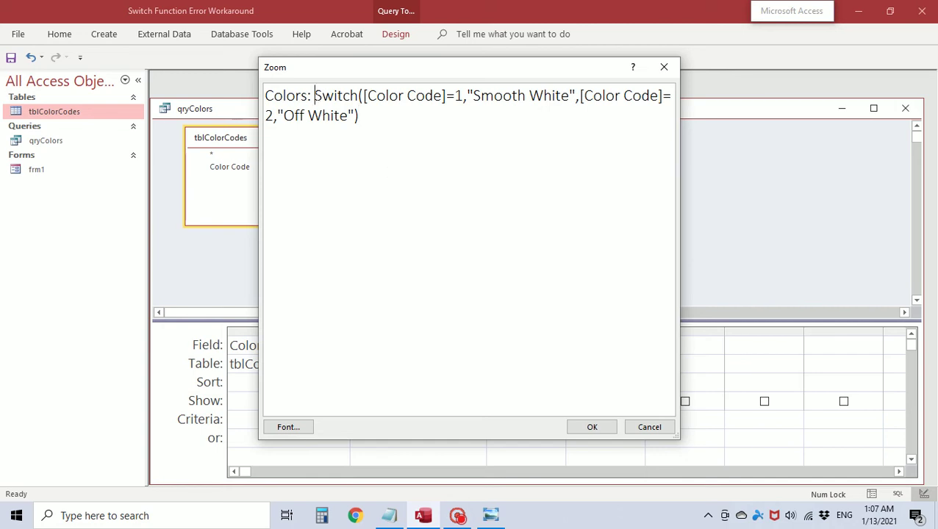
left_click_drag(314, 96, 358, 116)
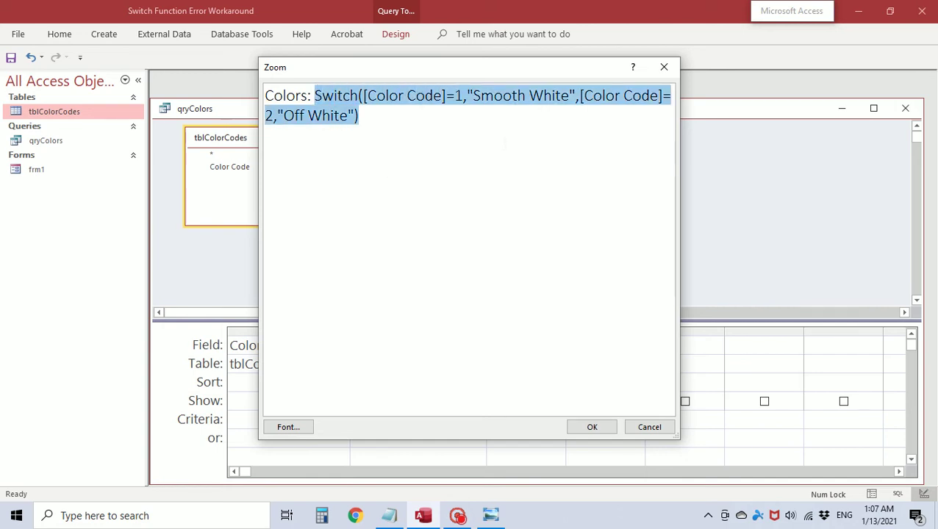
Step: Rewrite the Colors Switch expression with conditions for codes 3–28, through Soft Red
key("Delete")
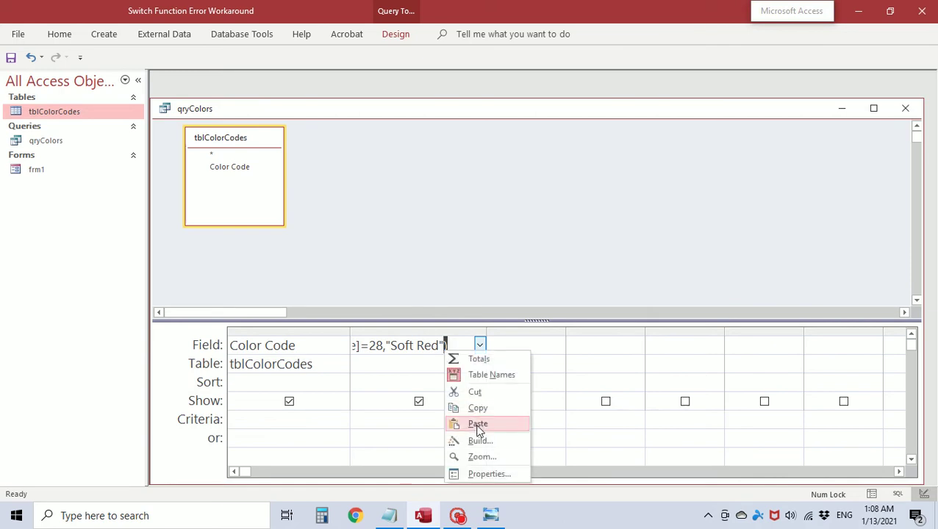
Step: Delete the code 16–28 conditions in Zoom and accept, triggering the too-complex error
left_click(482, 456)
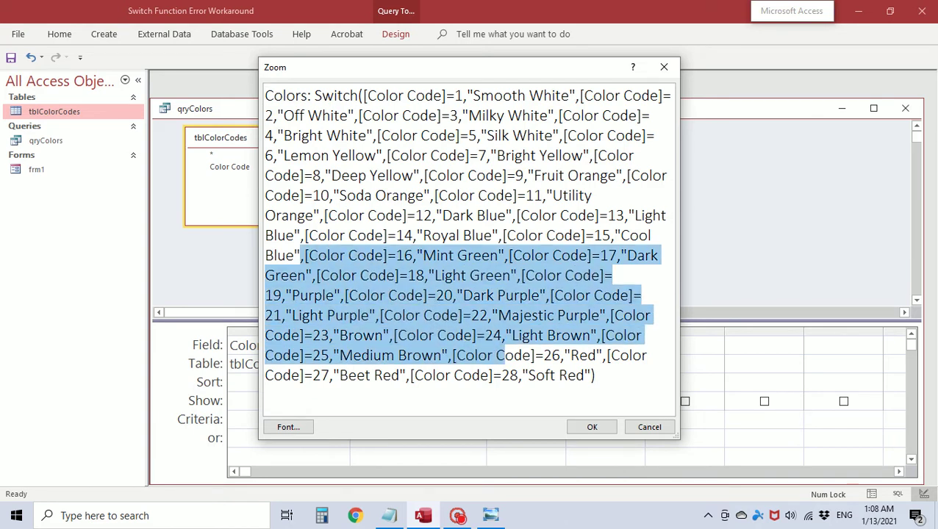
key("Delete")
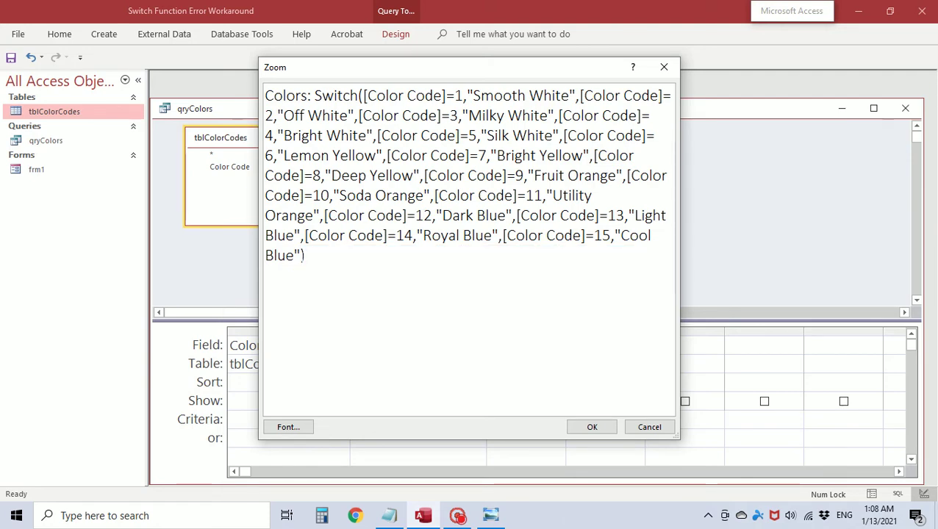
left_click(592, 427)
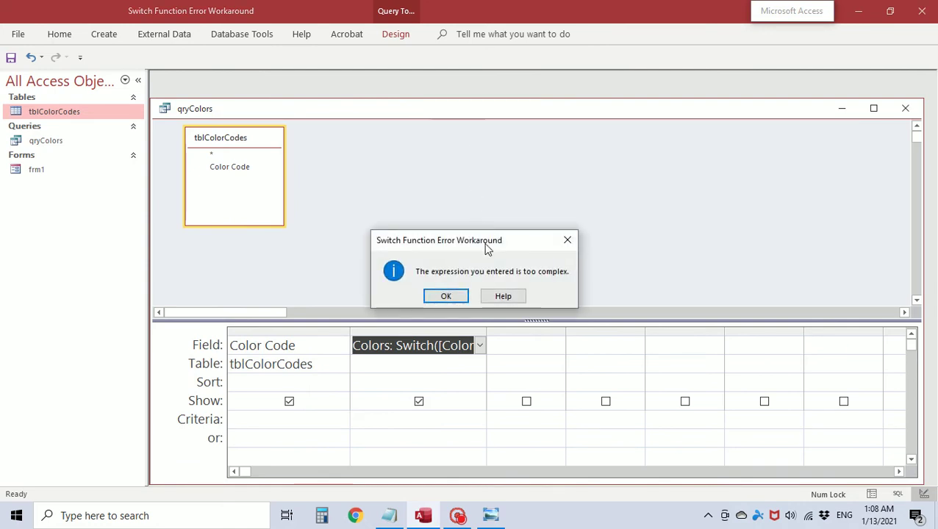
mouse_move(628, 256)
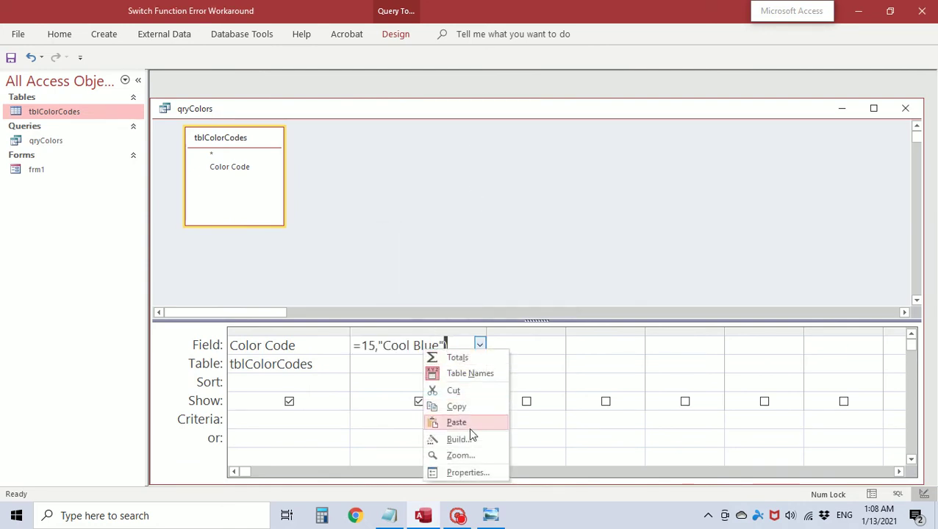
Step: Delete the code 15 Cool Blue condition from the Colors expression in Zoom
left_click(460, 455)
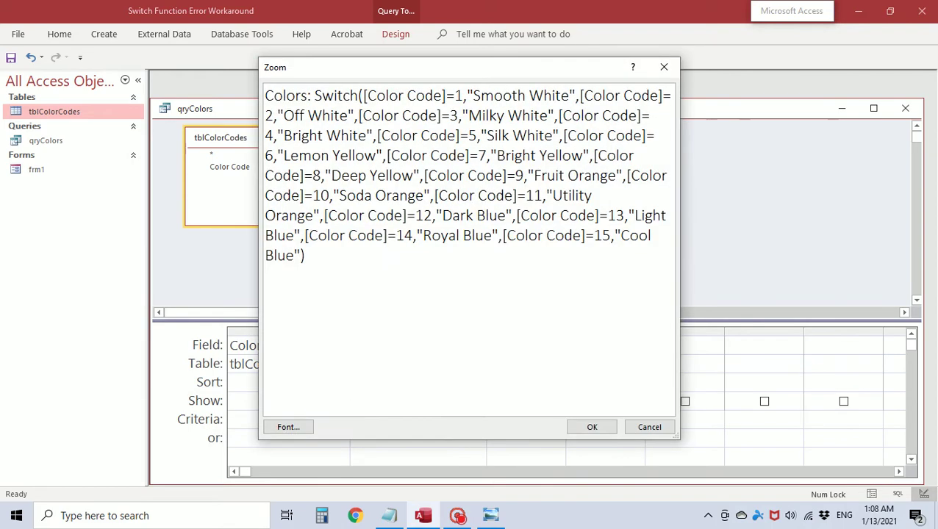
left_click_drag(294, 235, 299, 255)
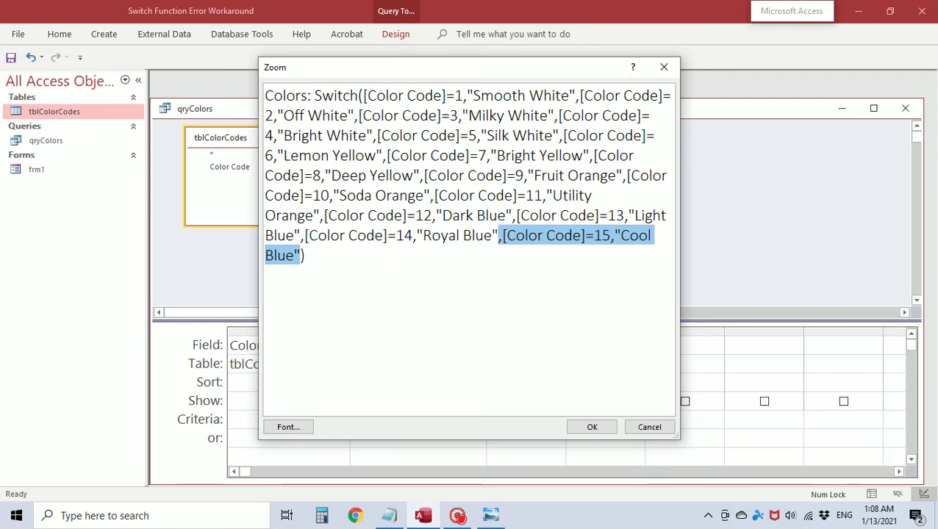
key("Delete")
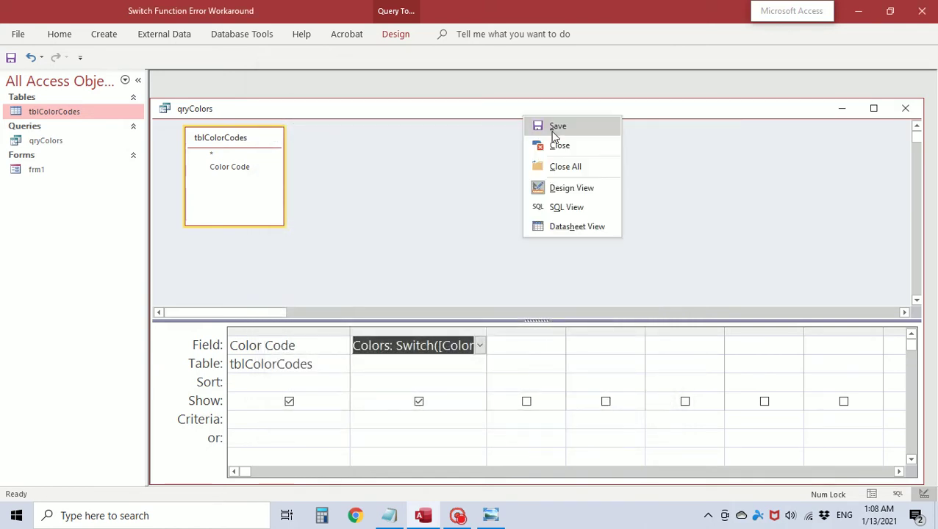
mouse_move(581, 218)
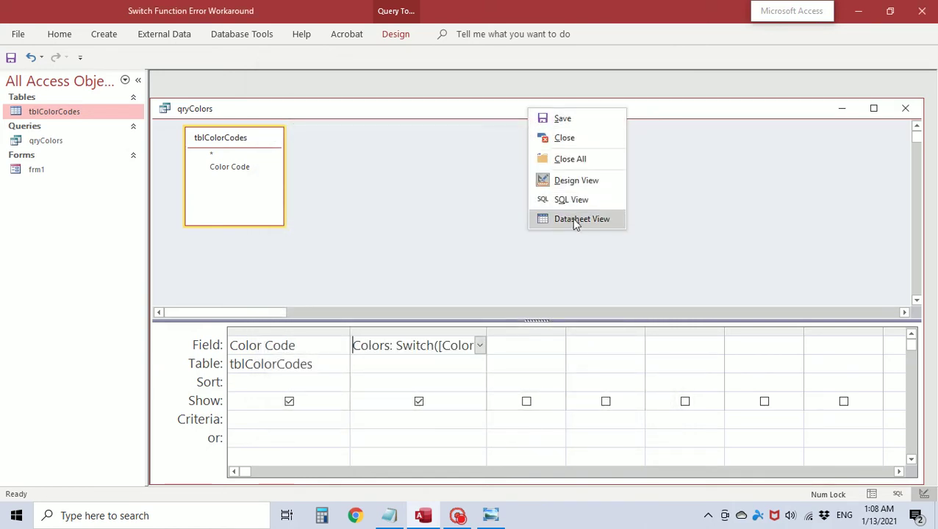
left_click(581, 219)
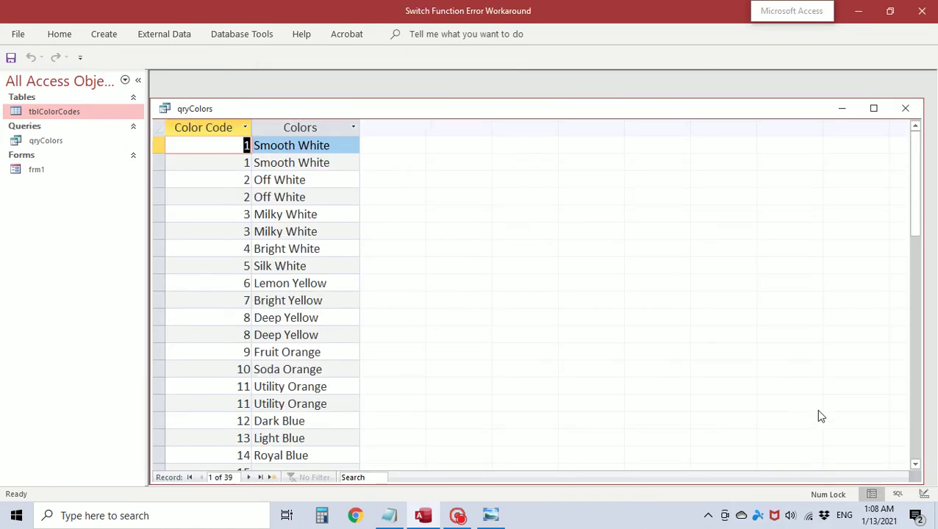
scroll("down", 3)
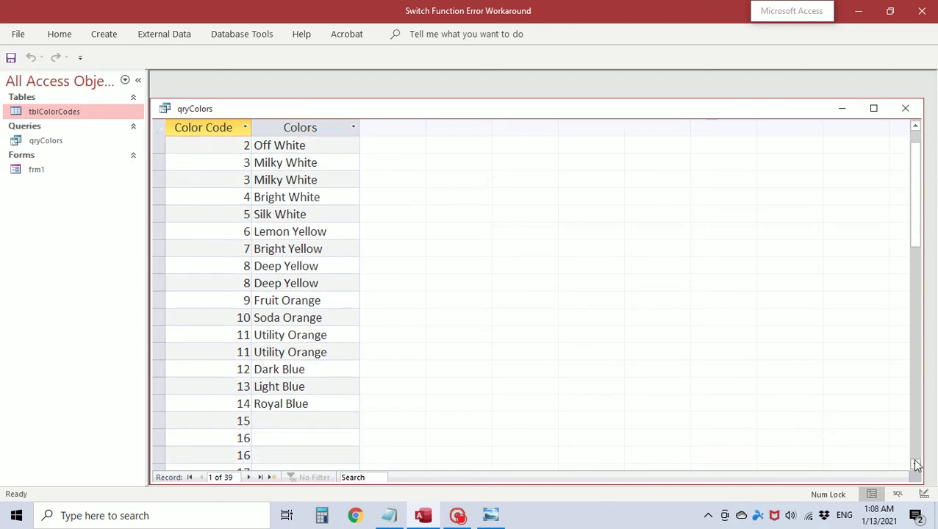
scroll("down", 3)
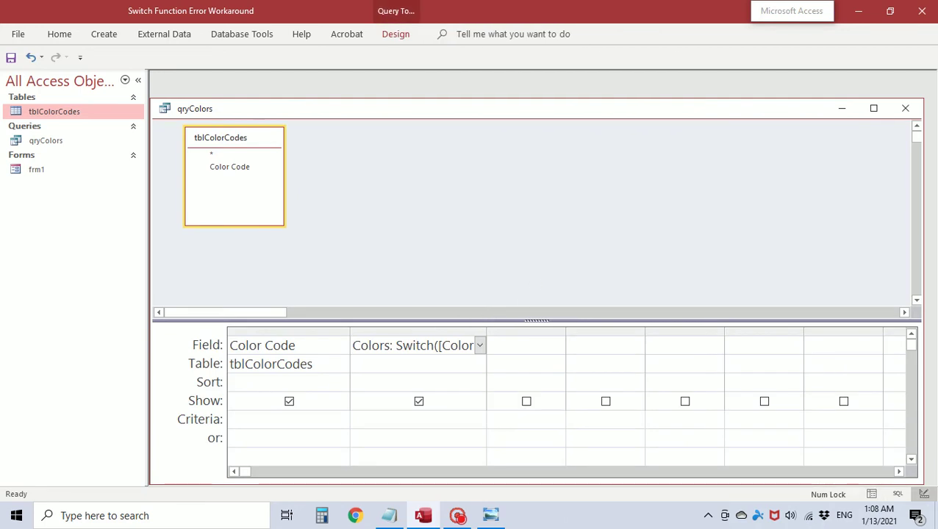
Step: Rename the first expression and label the next column Colors 15-28:
left_click(393, 345)
type(" 1-14")
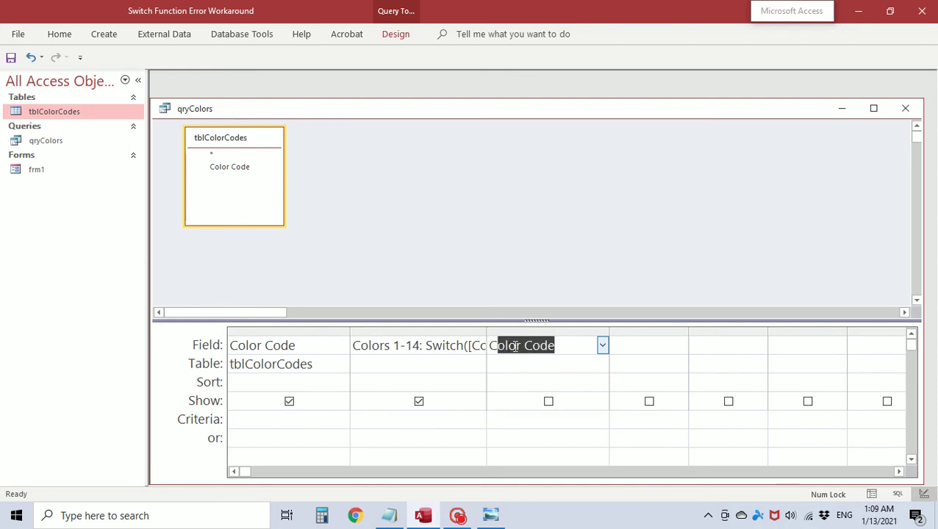
type("Colors 15")
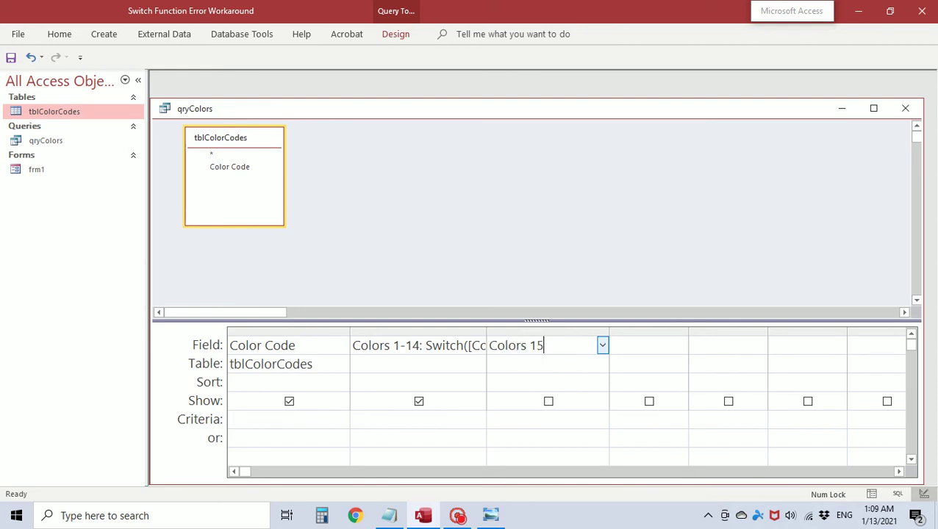
type("-28")
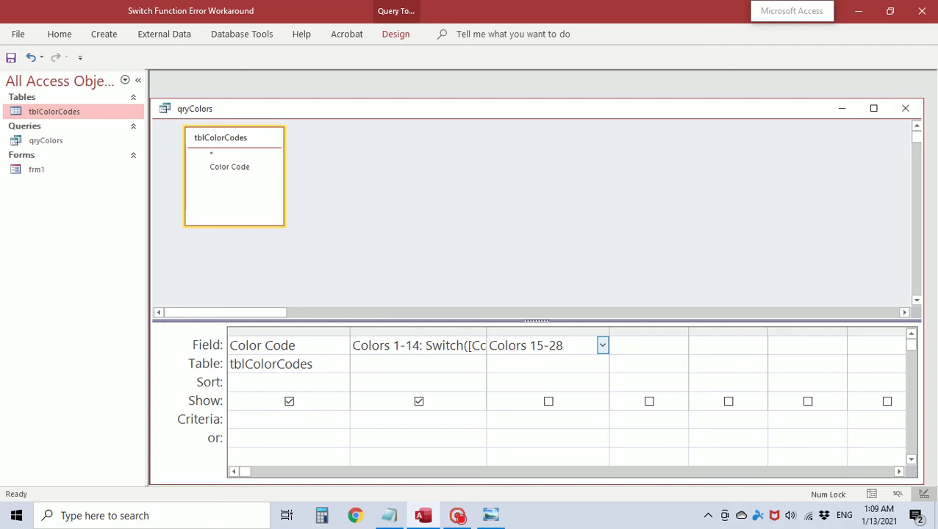
type(":")
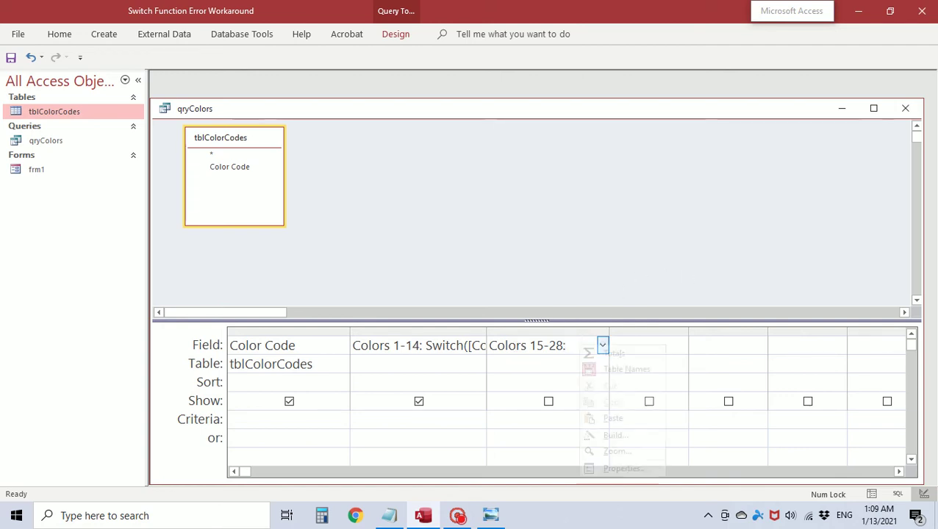
Step: In Zoom, remove the code 1–14 conditions from the pasted Switch expression
left_click(617, 451)
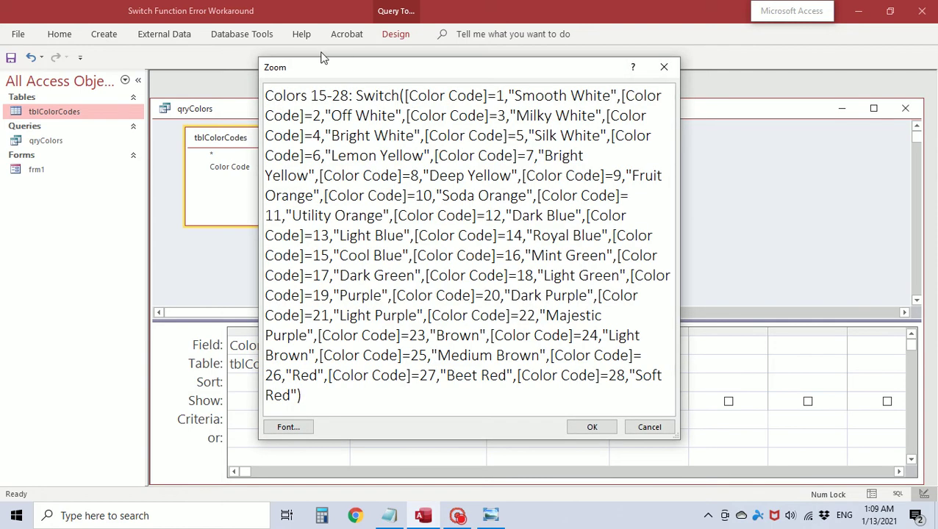
double_click(410, 96)
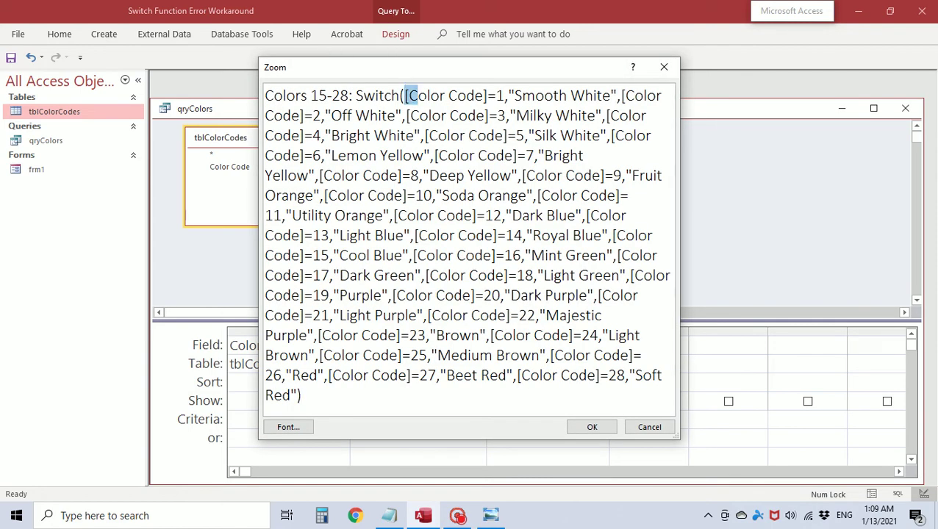
left_click_drag(406, 94, 514, 235)
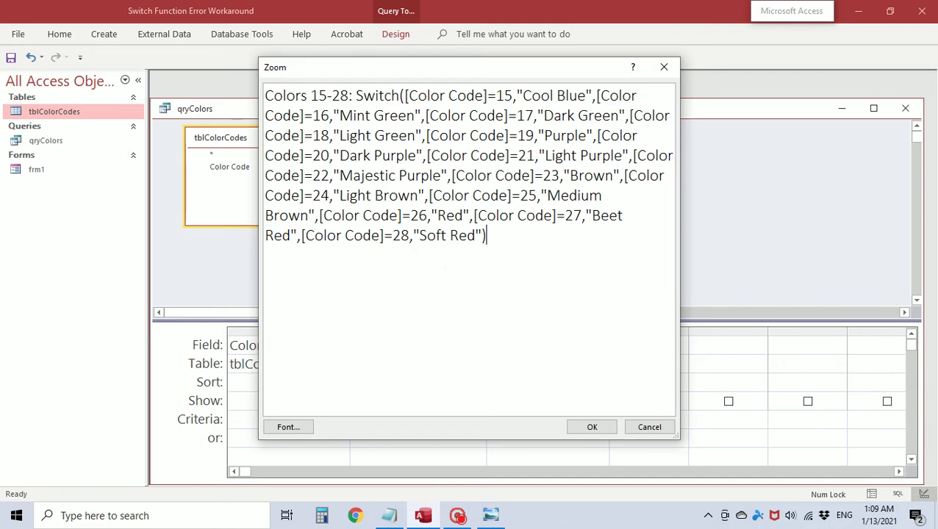
left_click(591, 427)
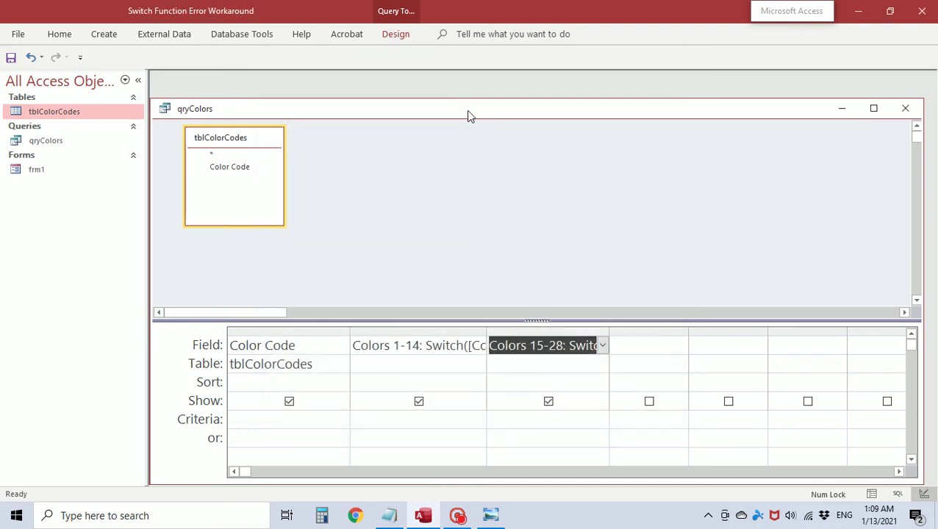
right_click(470, 114)
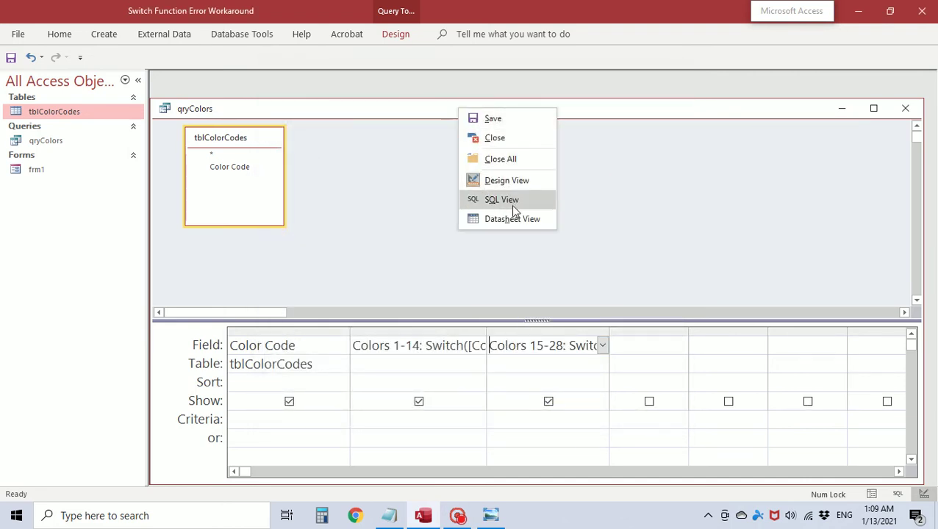
left_click(512, 218)
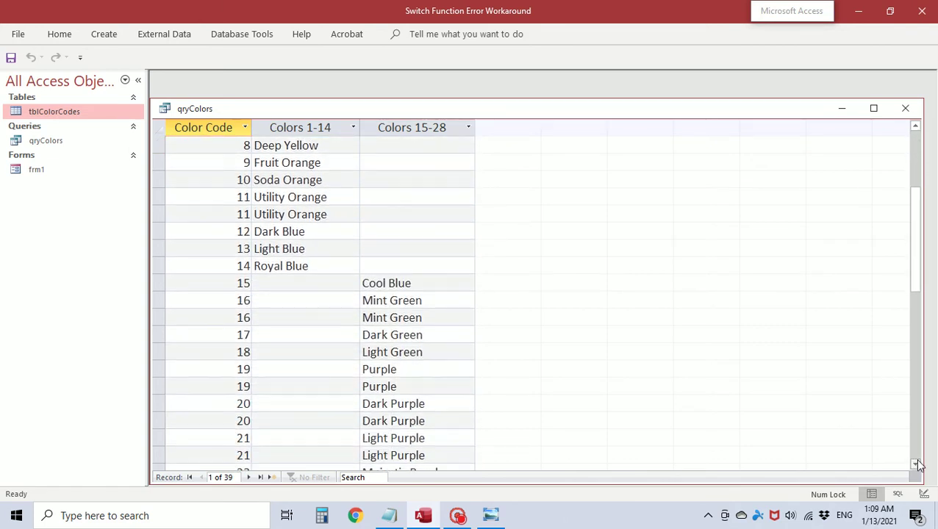
right_click(194, 108)
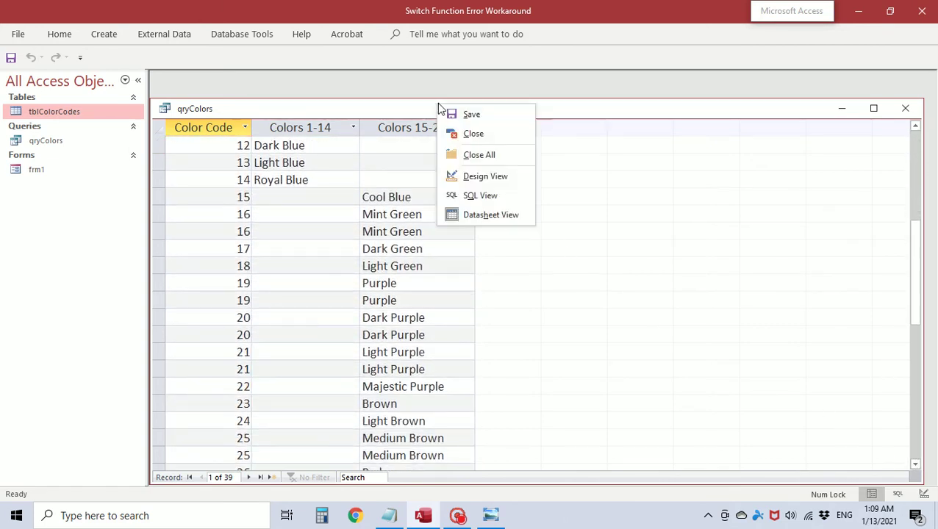
left_click(485, 176)
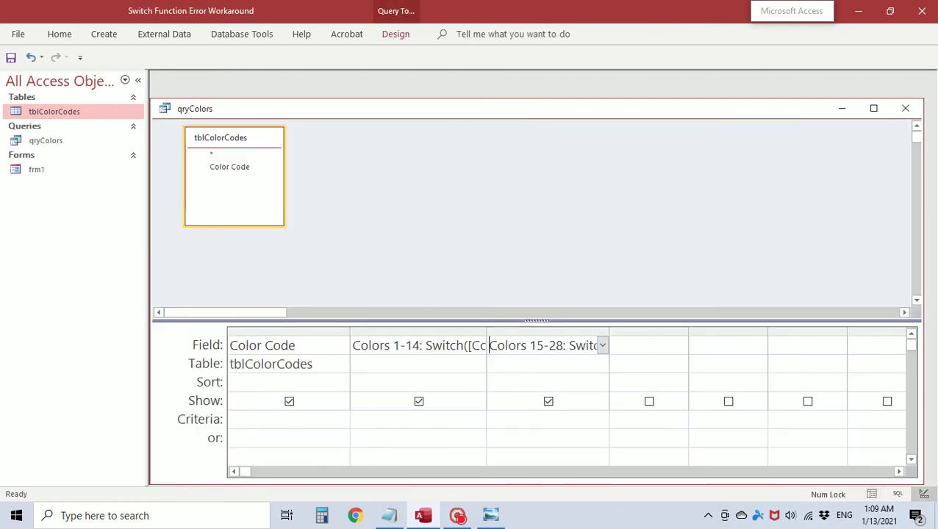
Step: Enter Combined: [Colors 1-14]&[Colors 15-28] in the fourth field's Zoom box
right_click(649, 345)
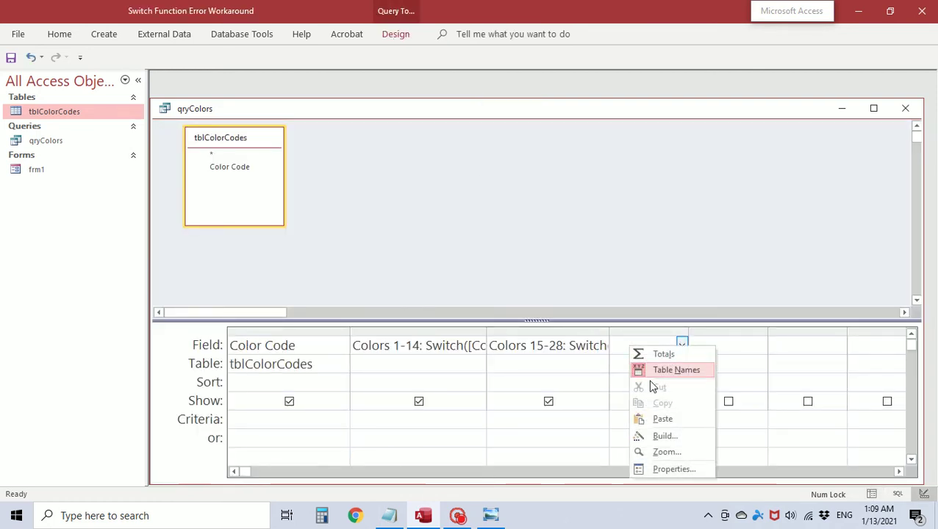
left_click(667, 451)
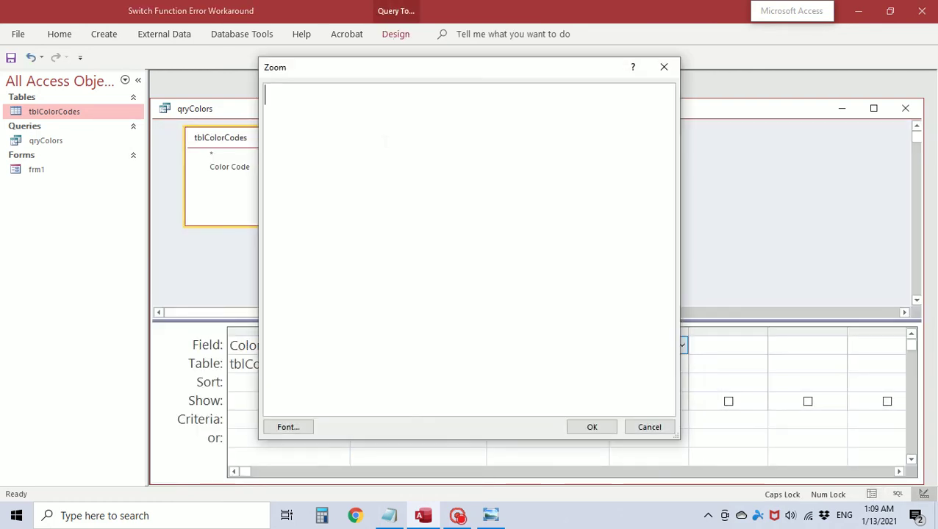
type("c")
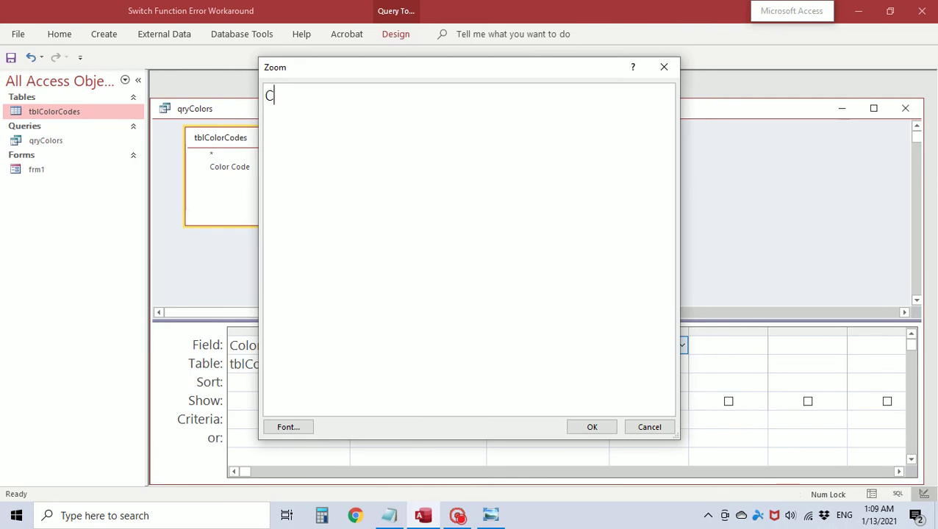
type("ombined:")
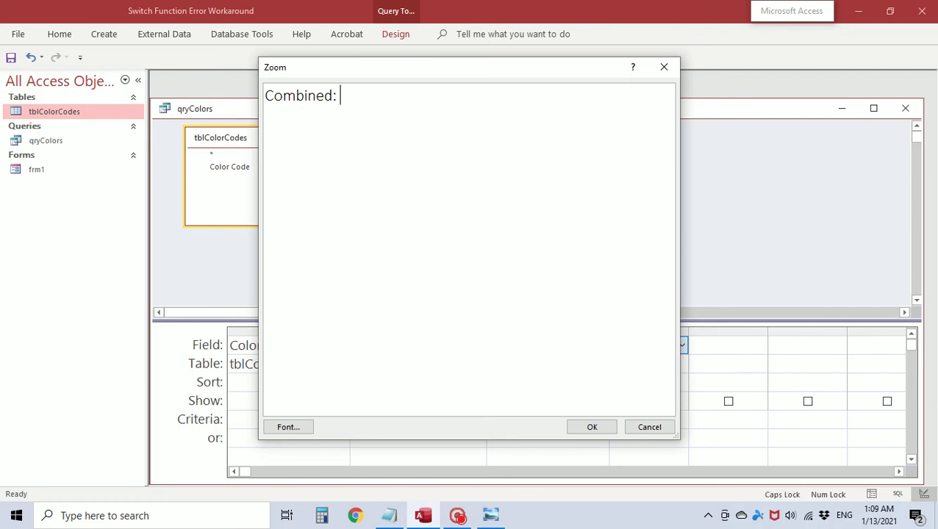
type("[")
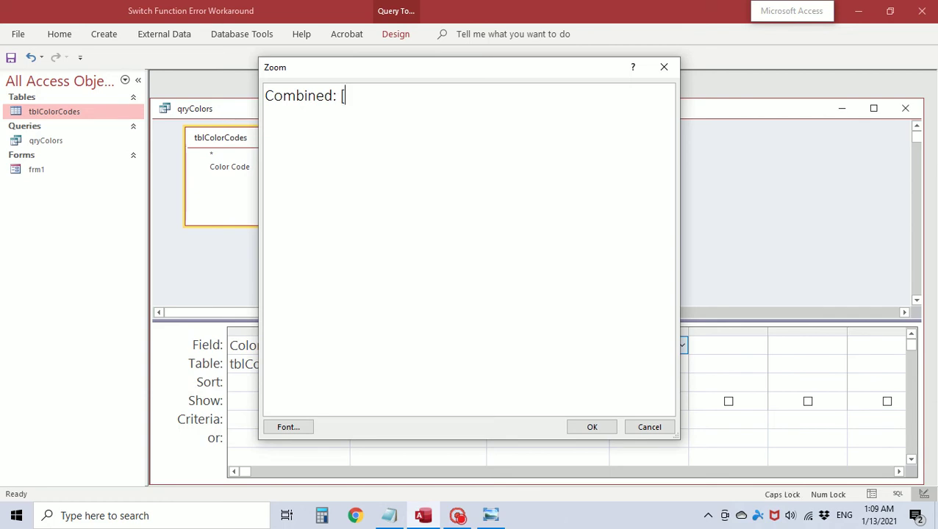
type("Colors 1")
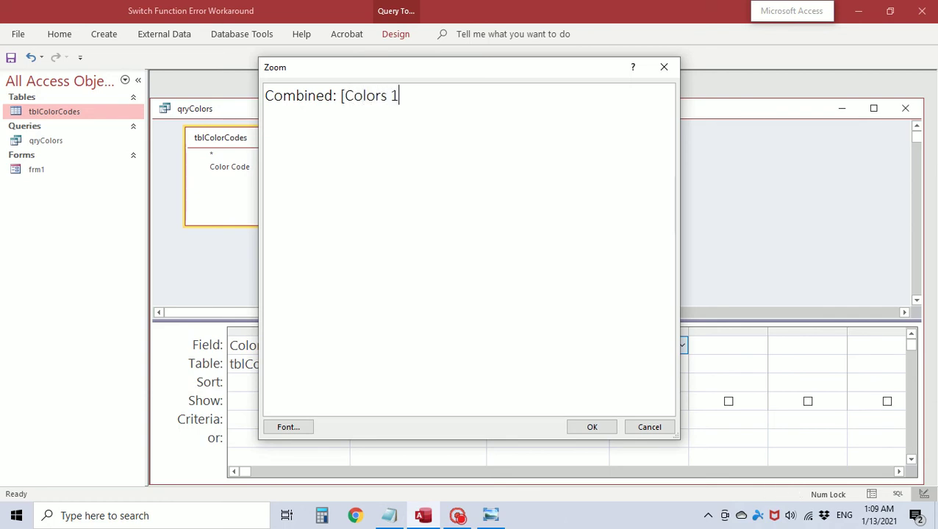
type("-14]")
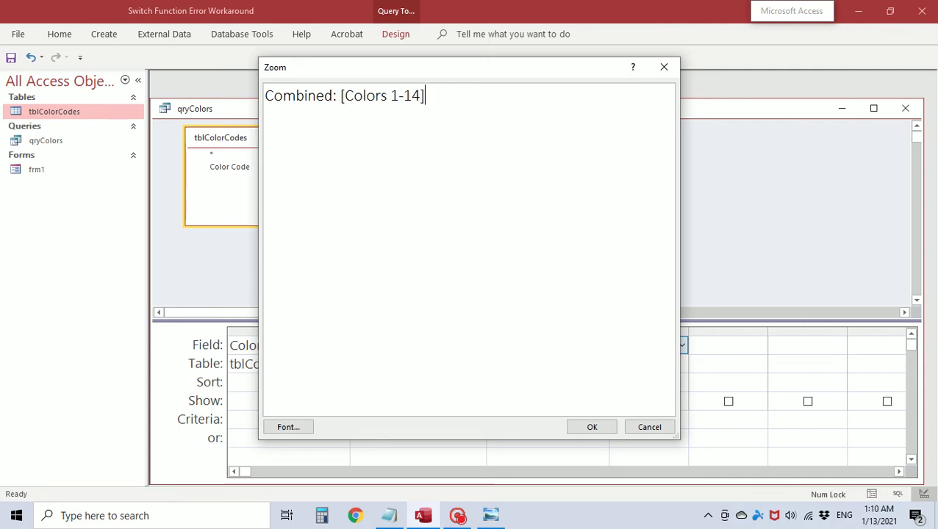
type("&")
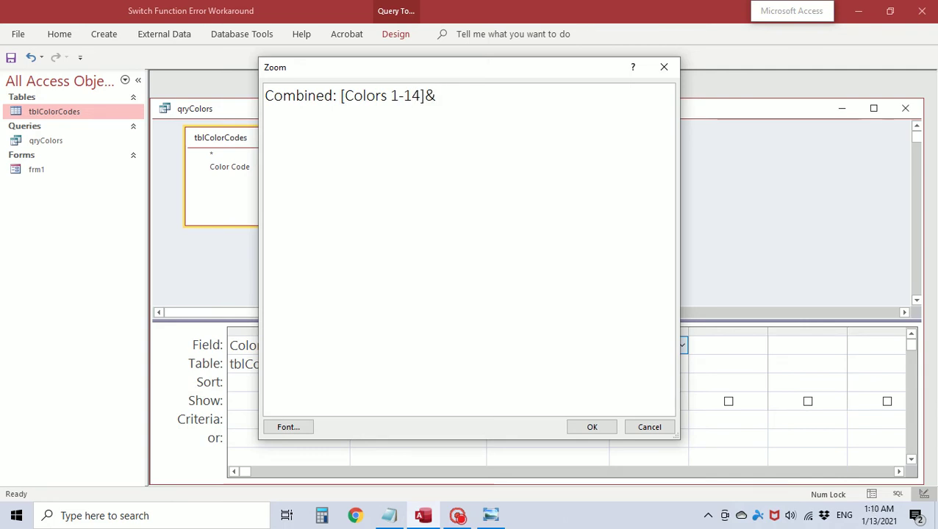
type("[")
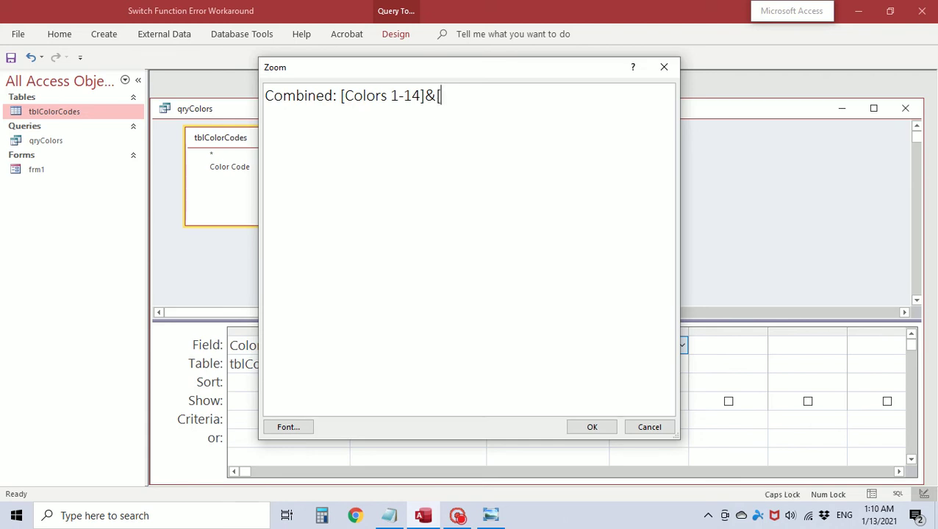
type("Color")
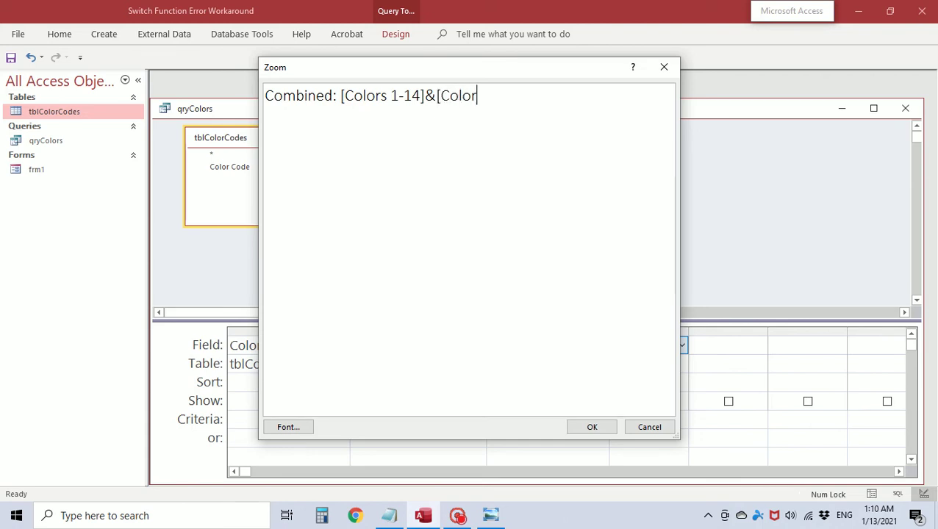
type("s 15")
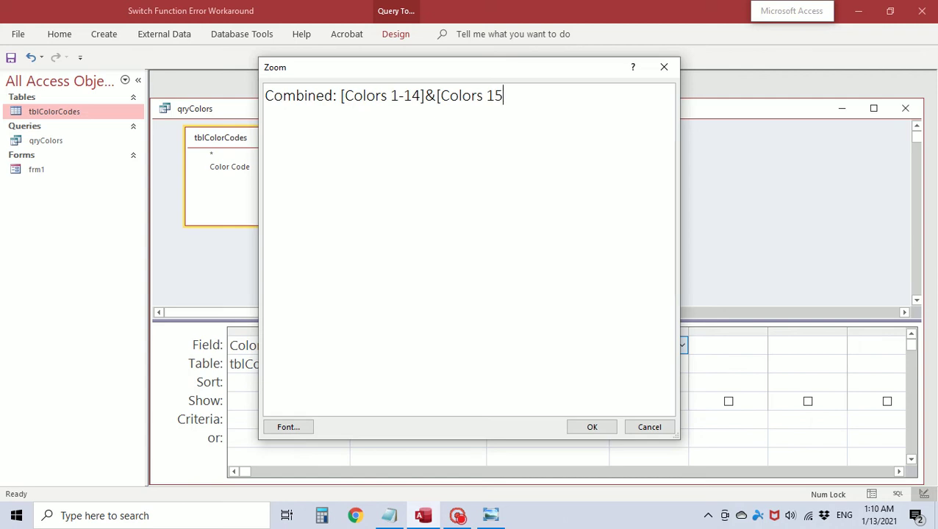
type("-28")
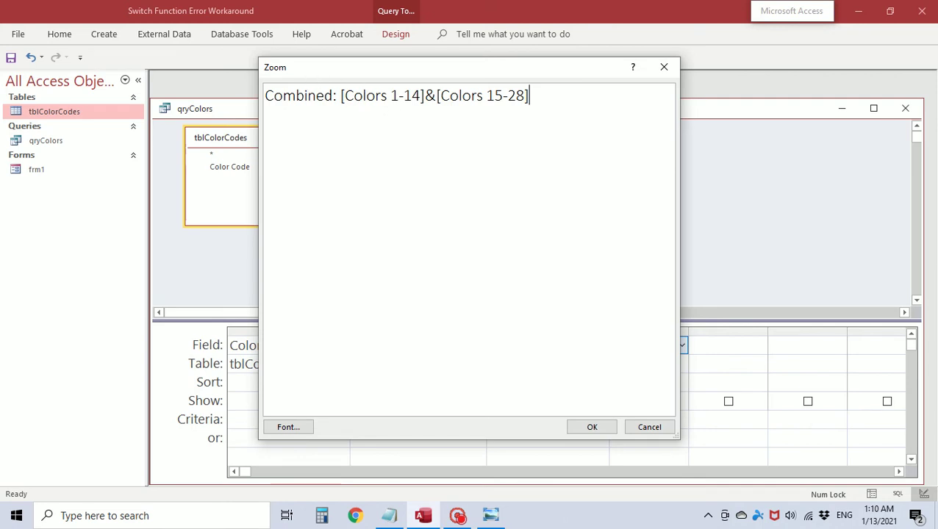
left_click(591, 427)
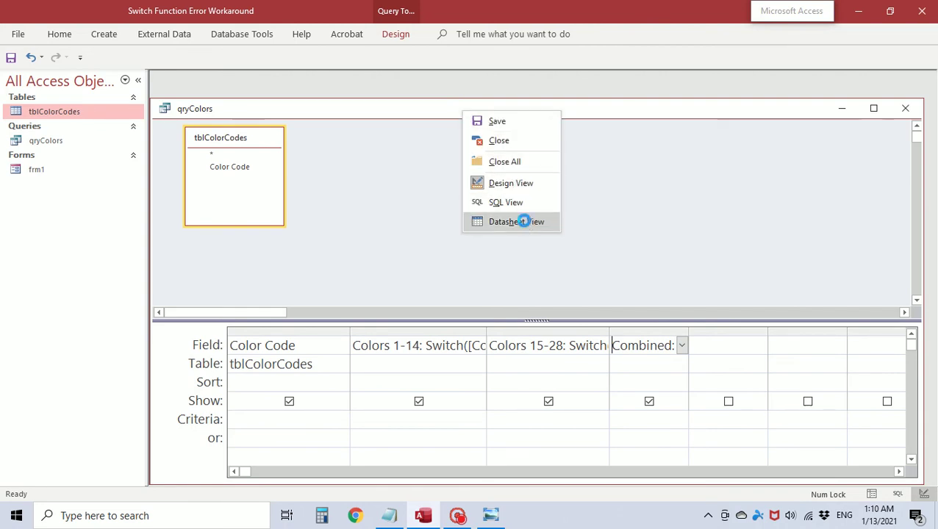
left_click(517, 221)
type(" [C")
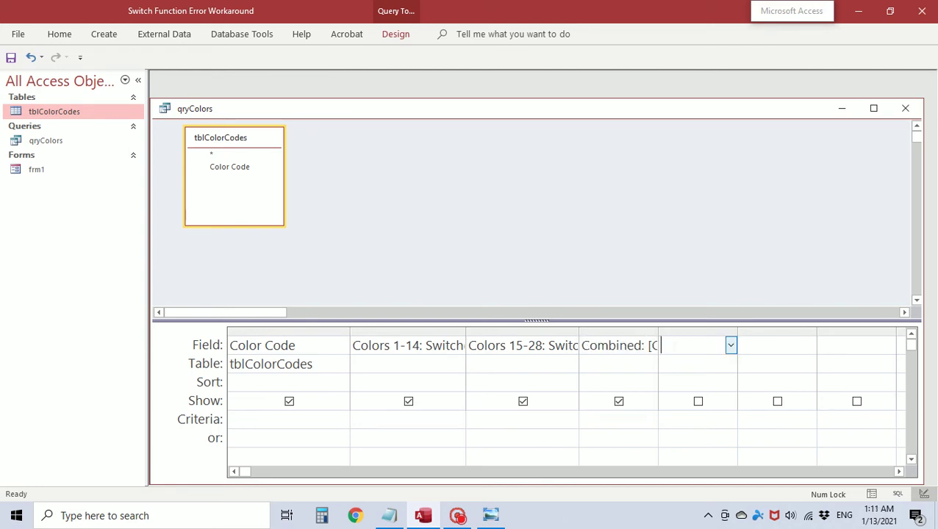
Step: Write All Colors: Switch(codes 1–14)&Switch(codes 15–28) in the Zoom box
key("shift+F2")
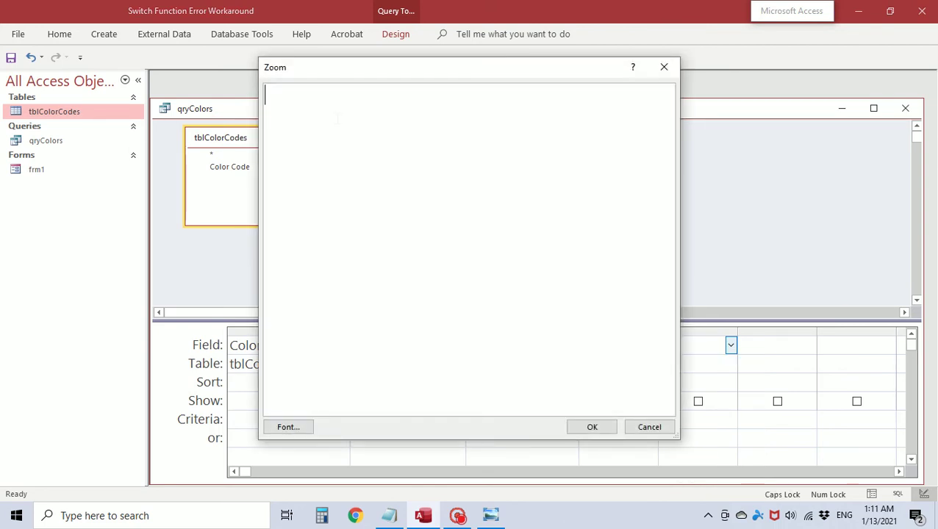
type("All C")
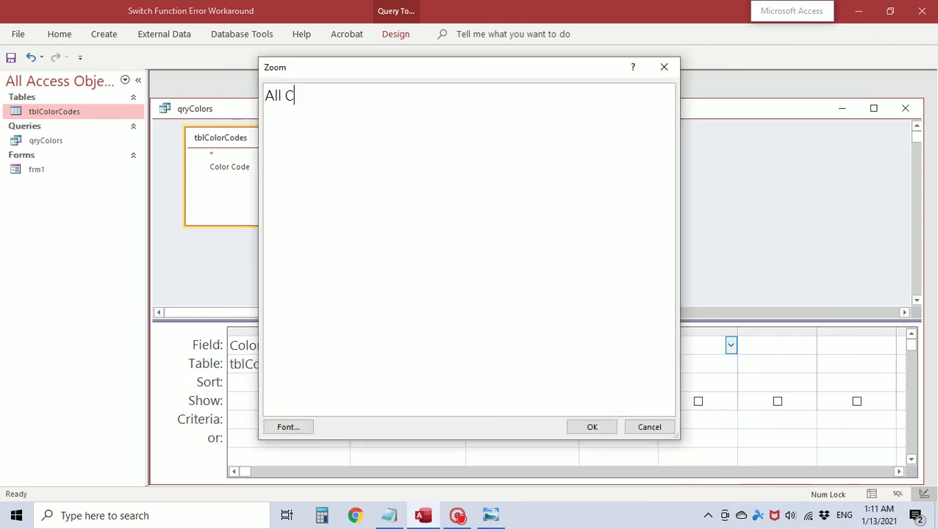
type("olors: Switch([Color Code]=1,\"Smooth White\",[Color")
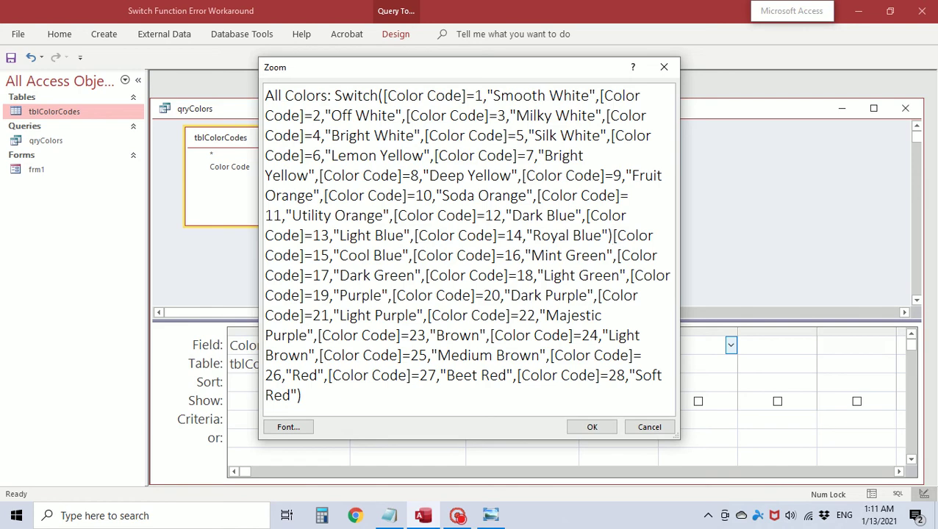
type("&")
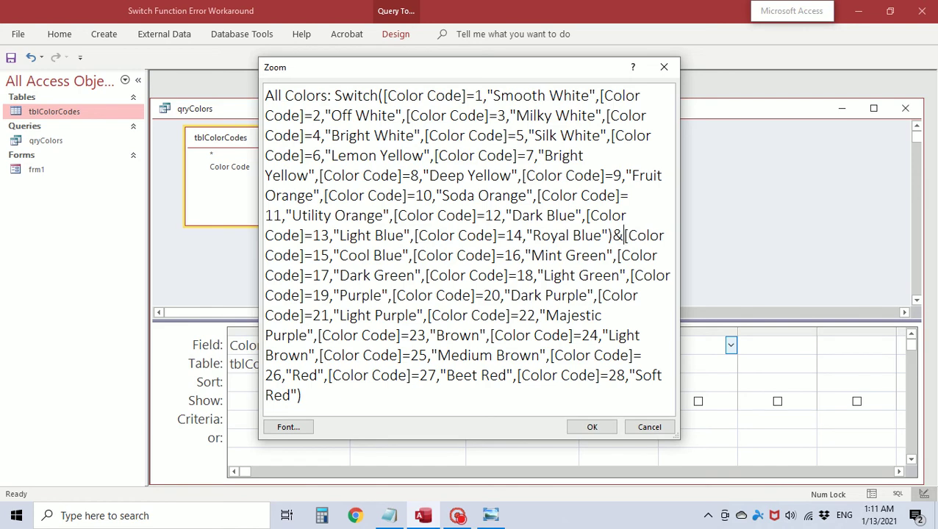
type("Sw")
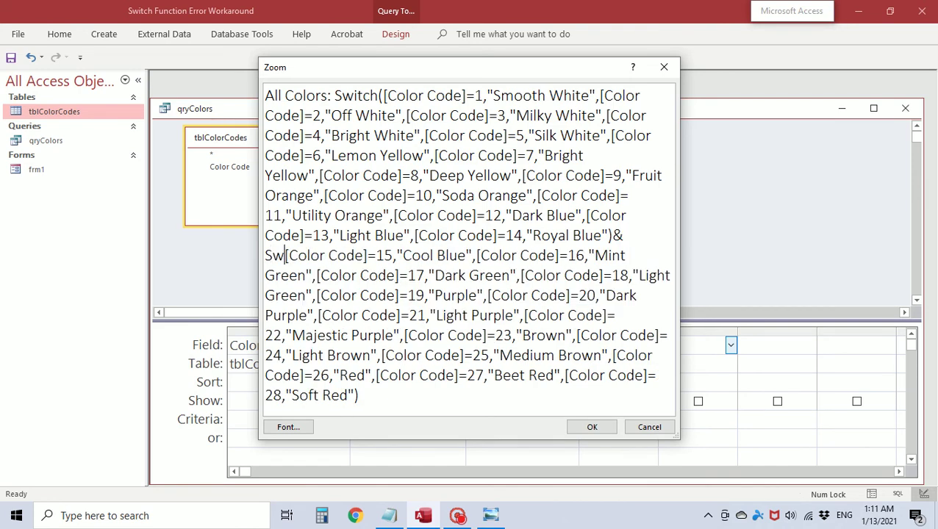
type("itch")
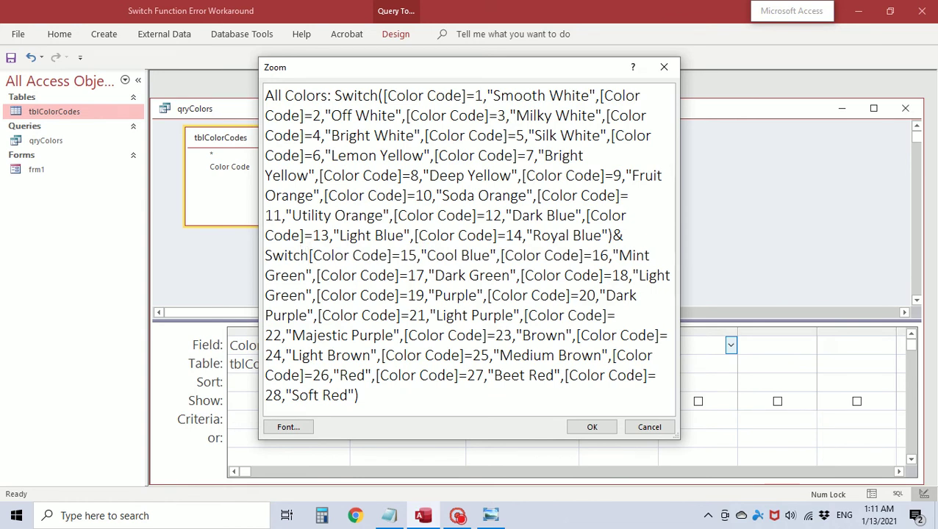
type("(")
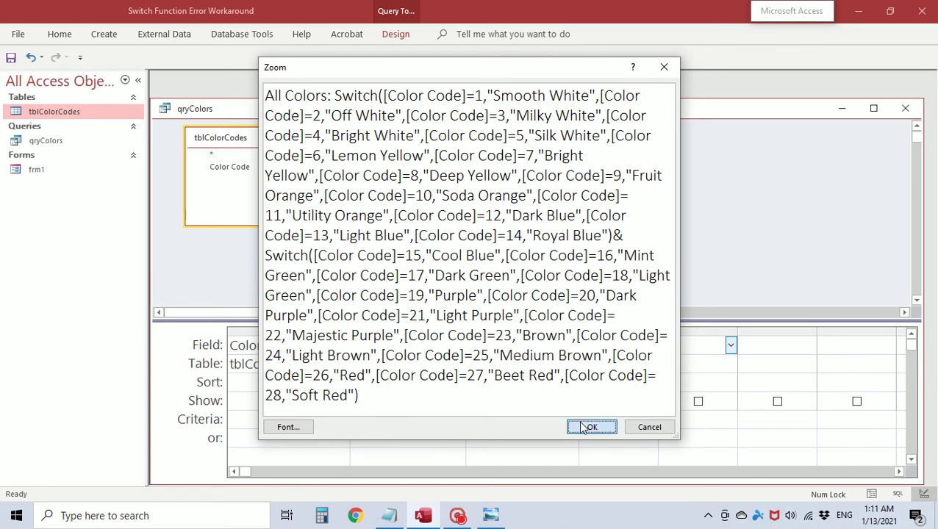
left_click(591, 427)
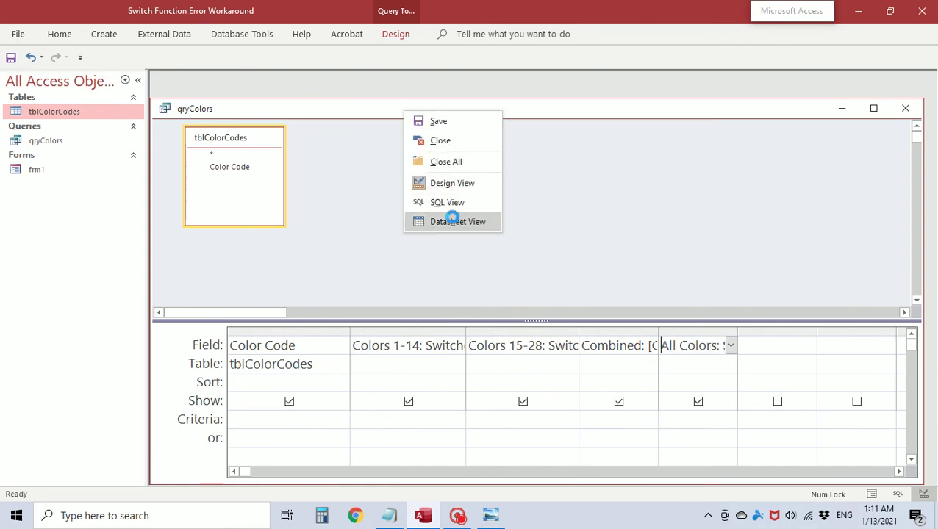
Step: Run qryColors and scroll the results to confirm All Colors matches Combined
left_click(458, 222)
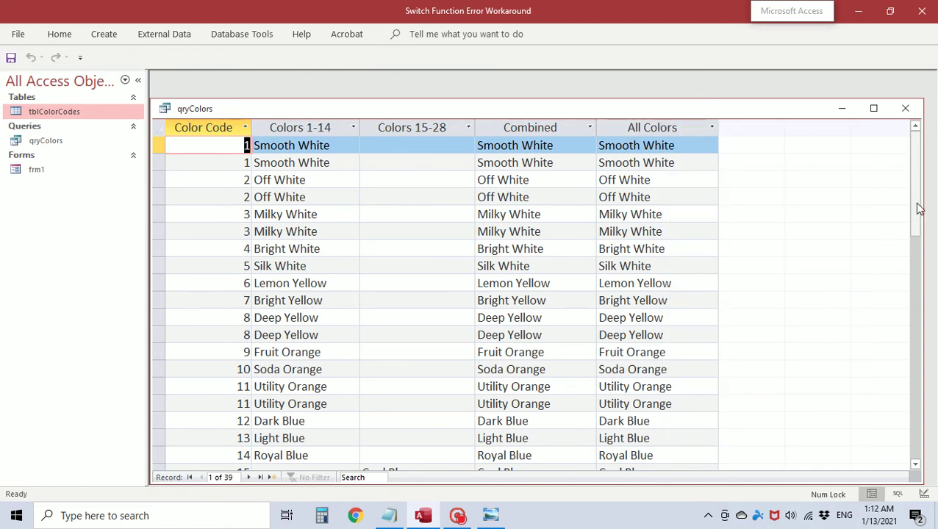
scroll("down", 3)
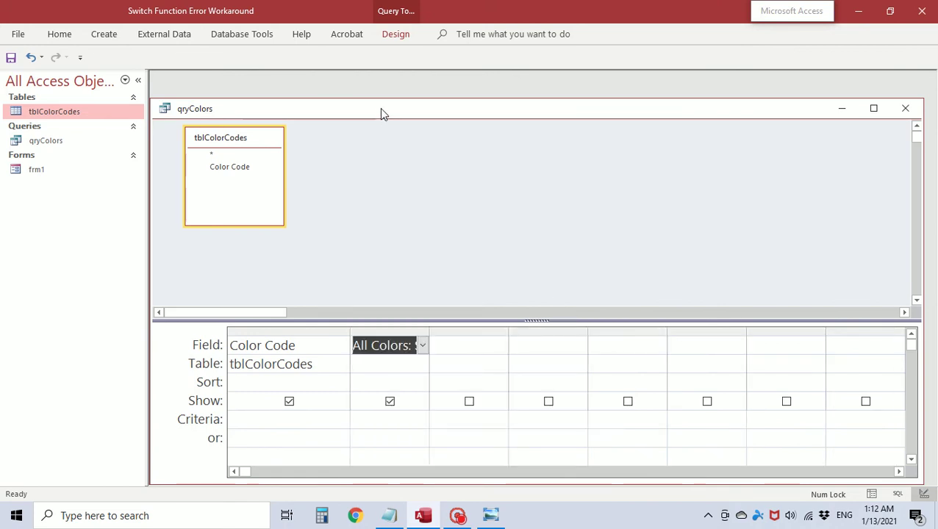
Step: View the trimmed qryColors datasheet and scroll through Color Code and All Colors results
right_click(195, 108)
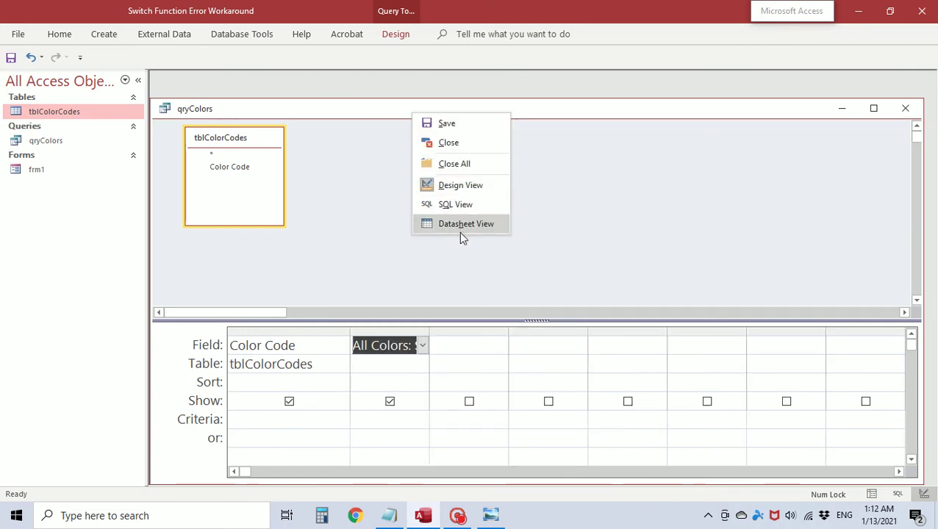
left_click(466, 224)
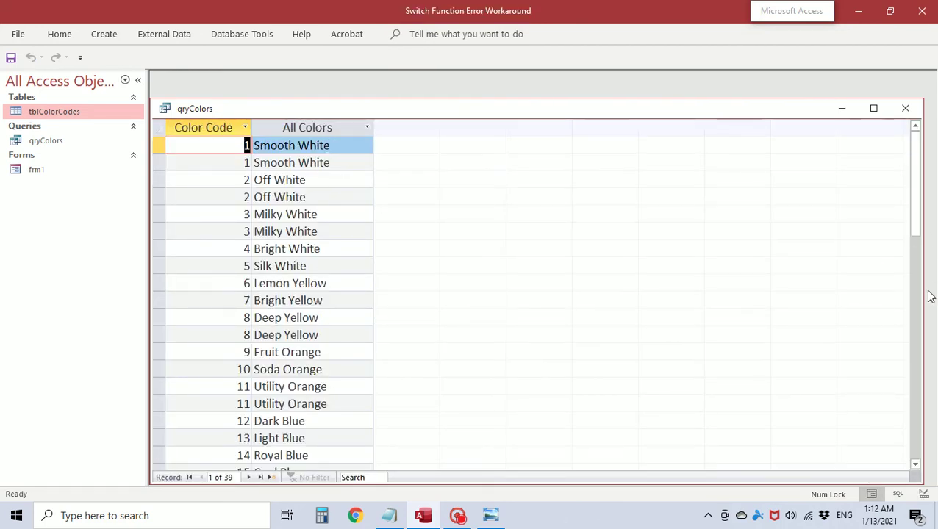
scroll("down", 3)
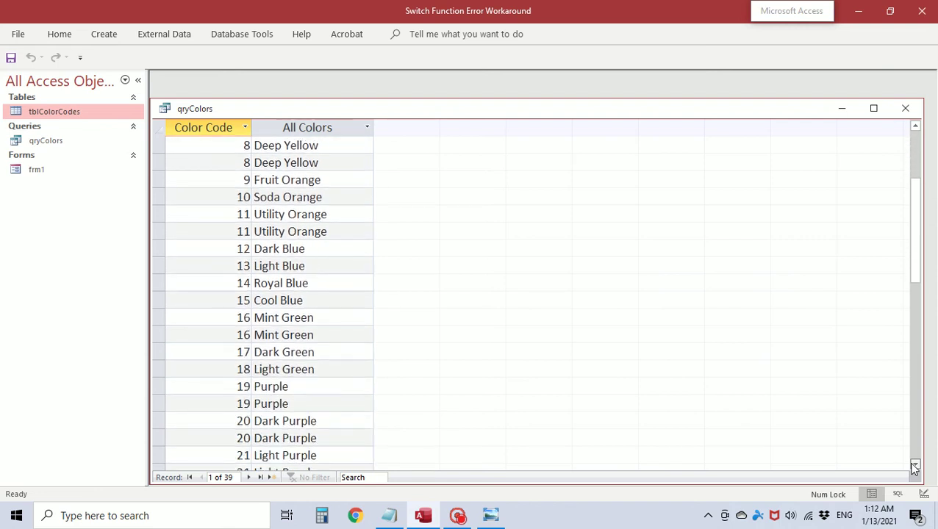
scroll("down", 3)
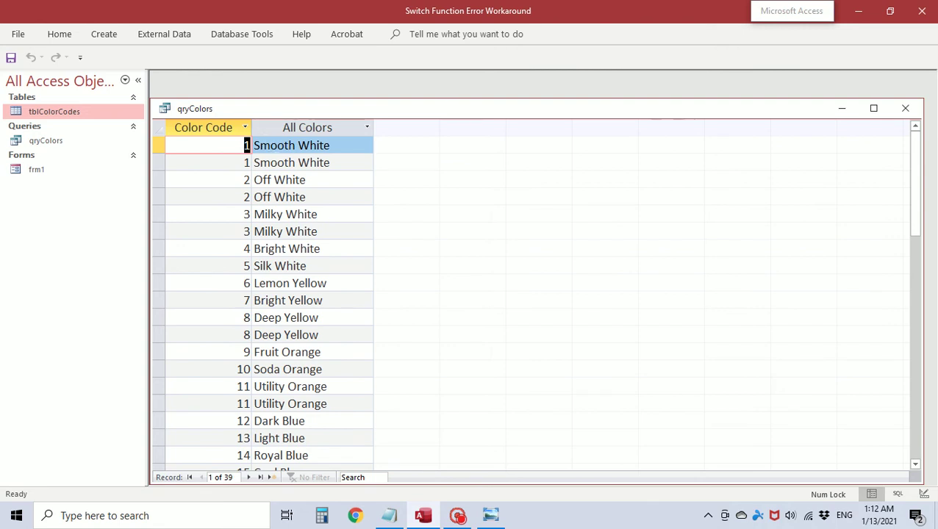
mouse_move(310, 224)
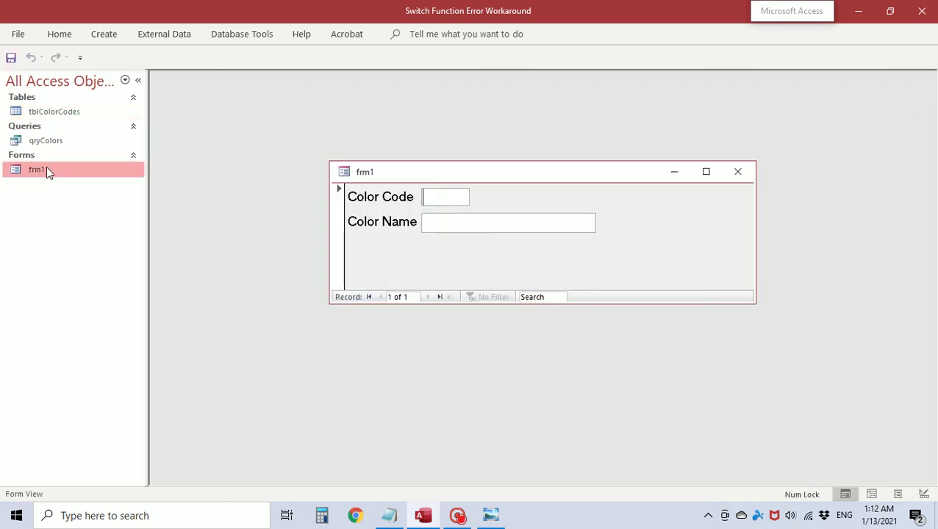
Step: In frm1 design, set Record Source qryColors and bind boxes to Color Code and All Colors
right_click(365, 171)
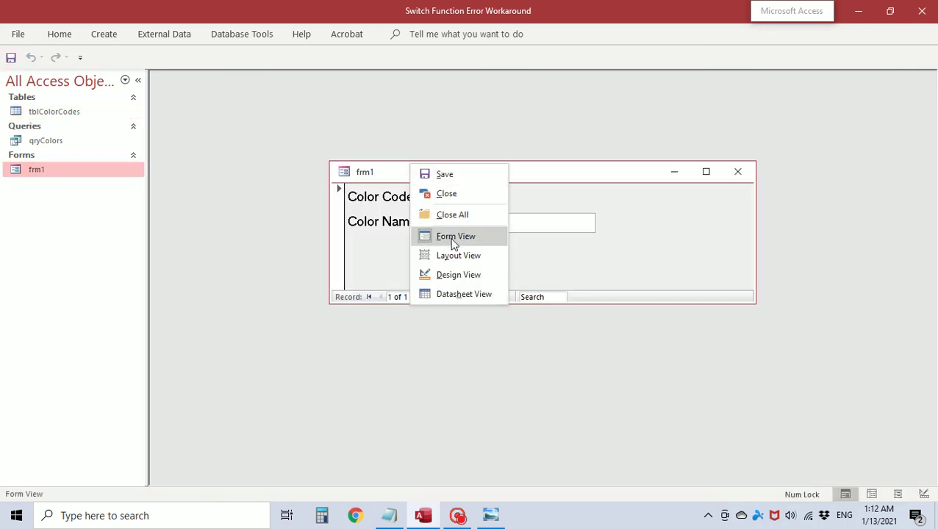
left_click(459, 274)
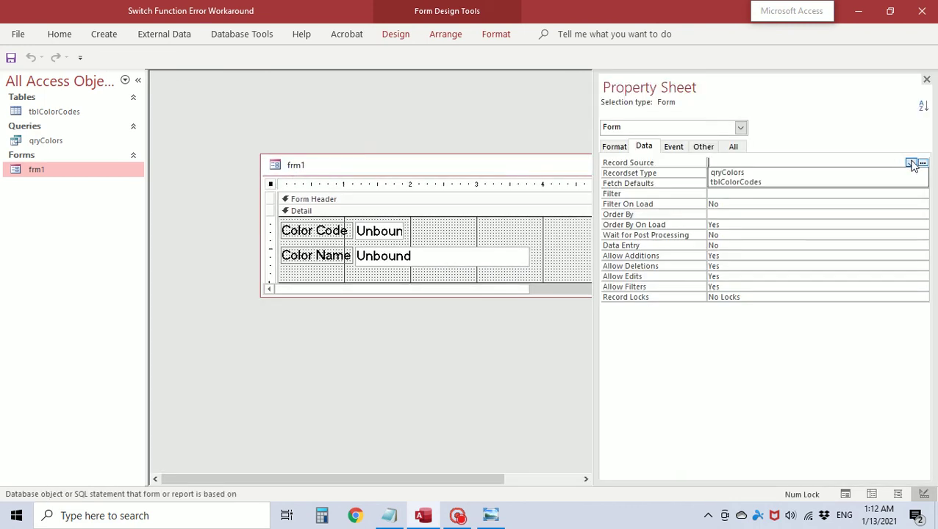
left_click(727, 171)
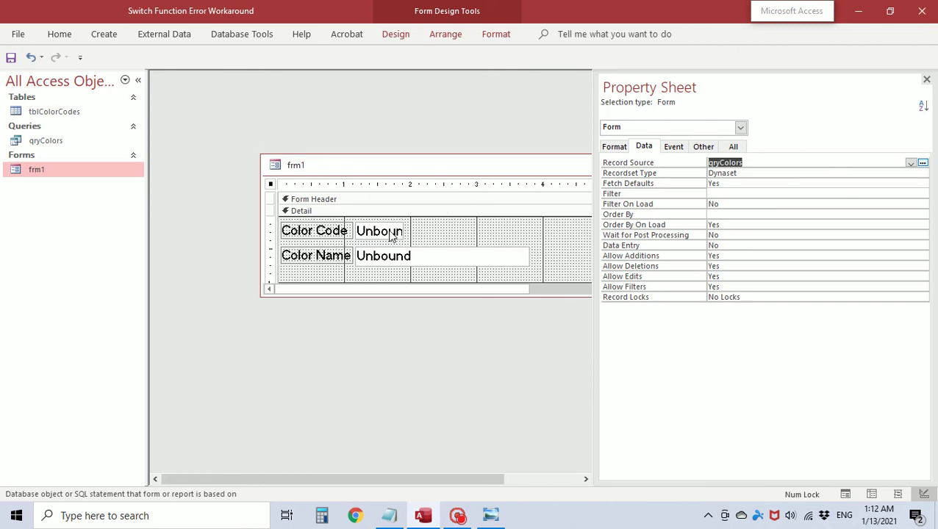
left_click(379, 231)
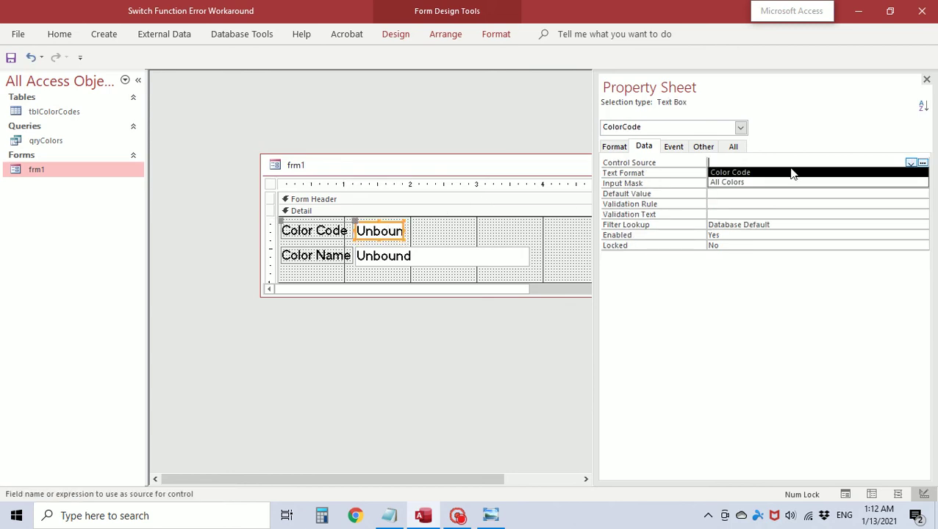
left_click(729, 172)
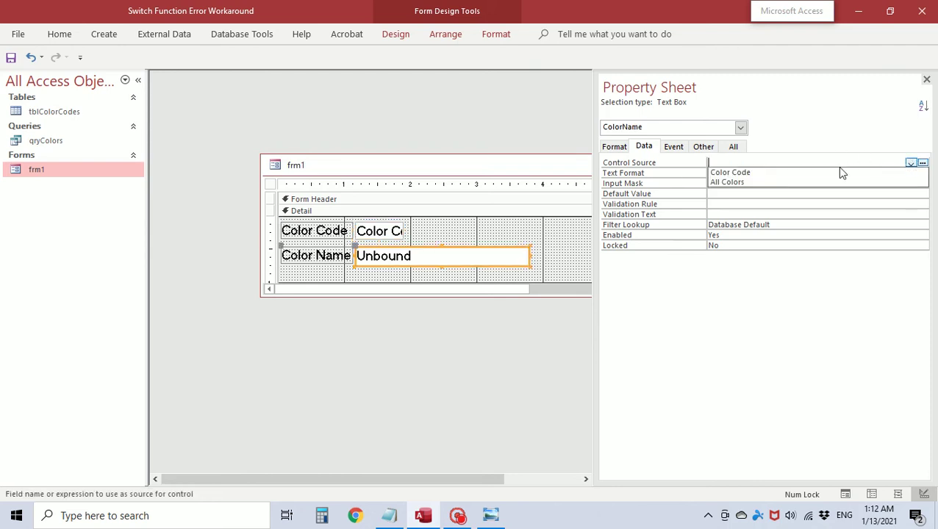
left_click(726, 181)
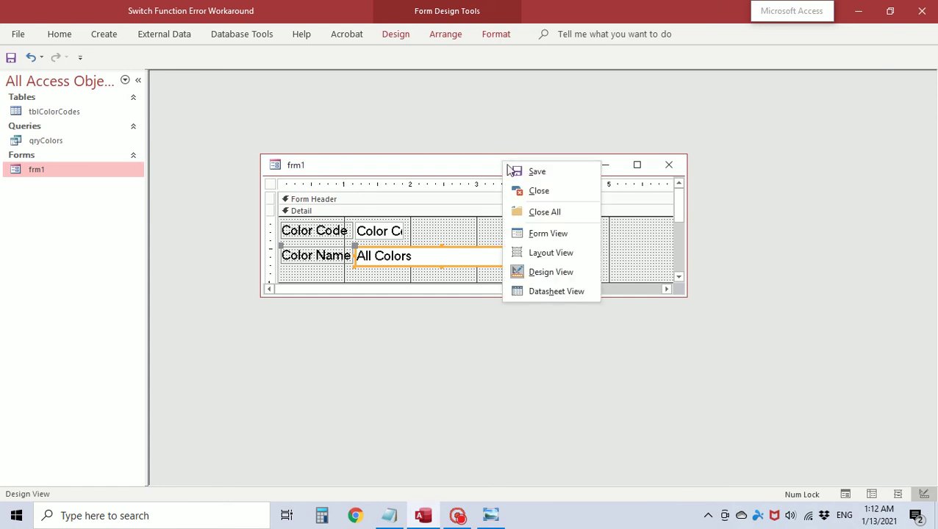
Step: Preview frm1 across several records, showing names like Smooth White and Dark Green, then close it
left_click(548, 233)
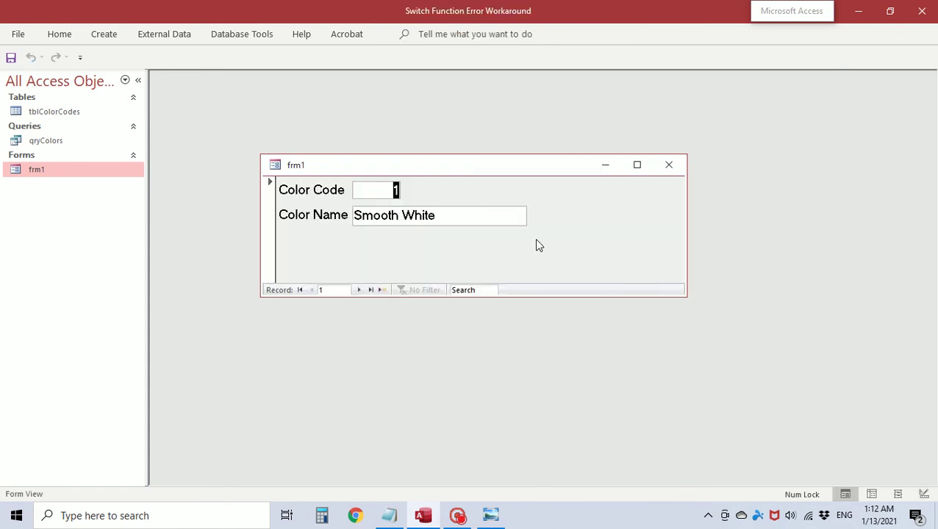
left_click(359, 289)
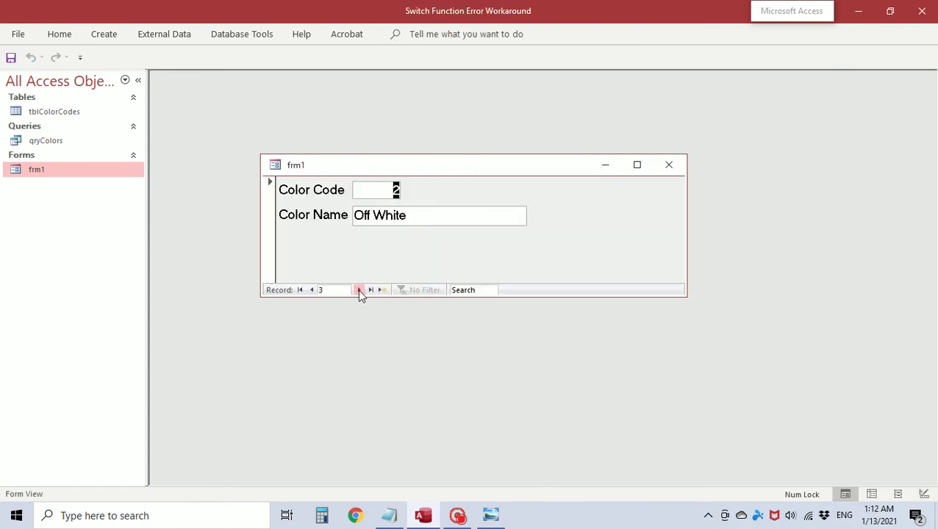
left_click(360, 289)
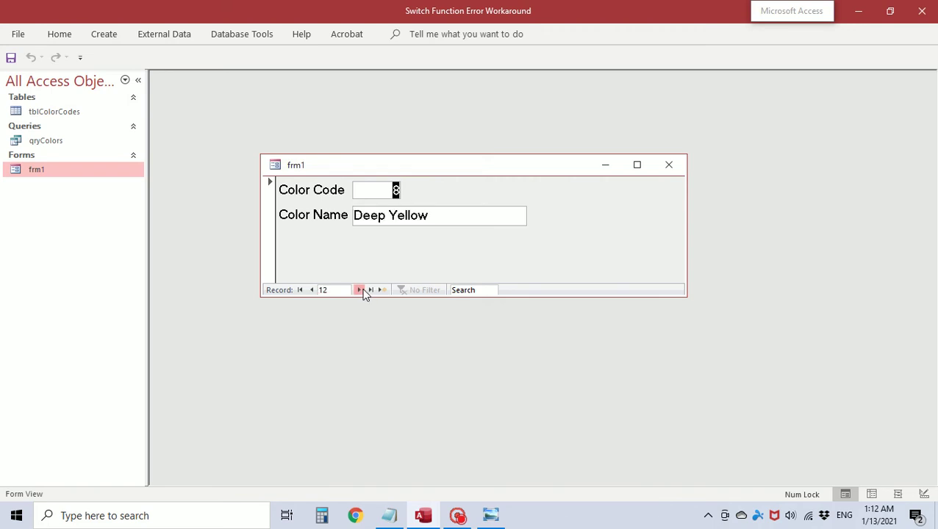
left_click(360, 290)
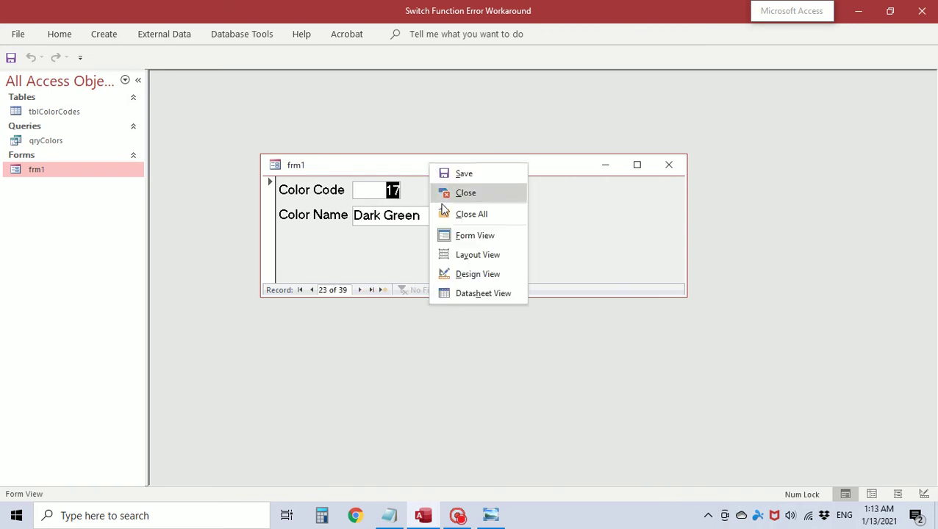
left_click(477, 273)
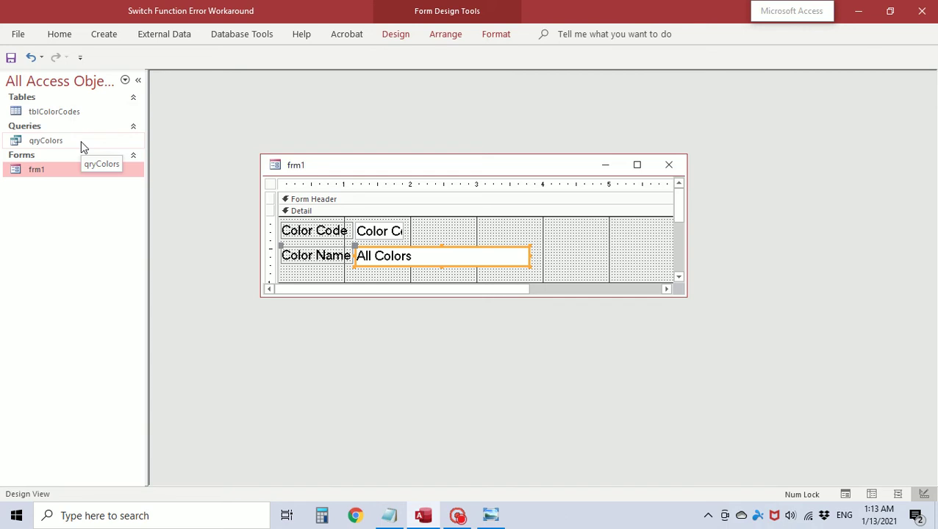
Step: Reopen qryColors, view the full All Colors Switch expression in Zoom, and close the query
double_click(46, 141)
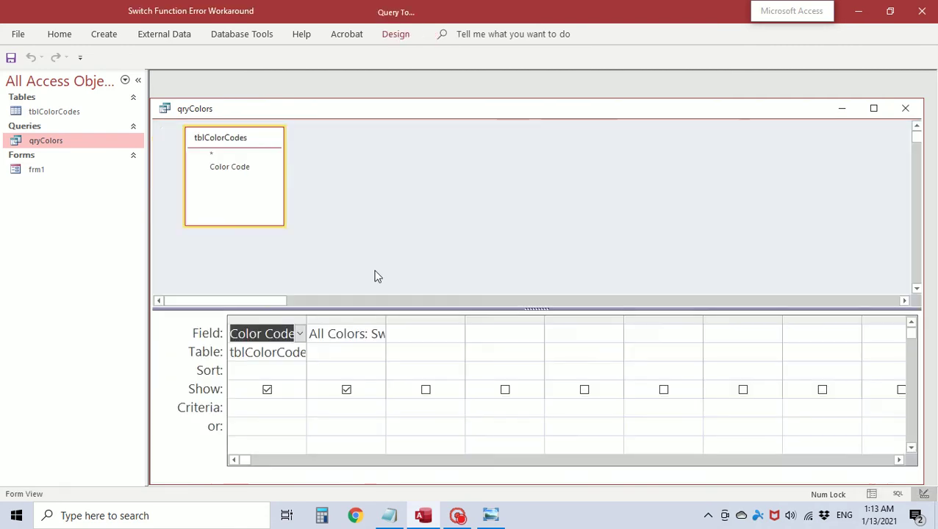
right_click(347, 333)
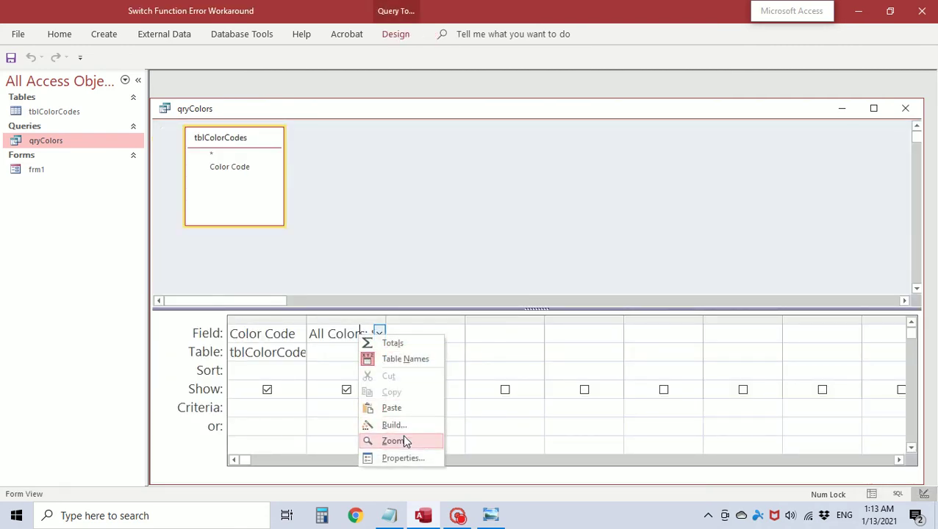
left_click(395, 440)
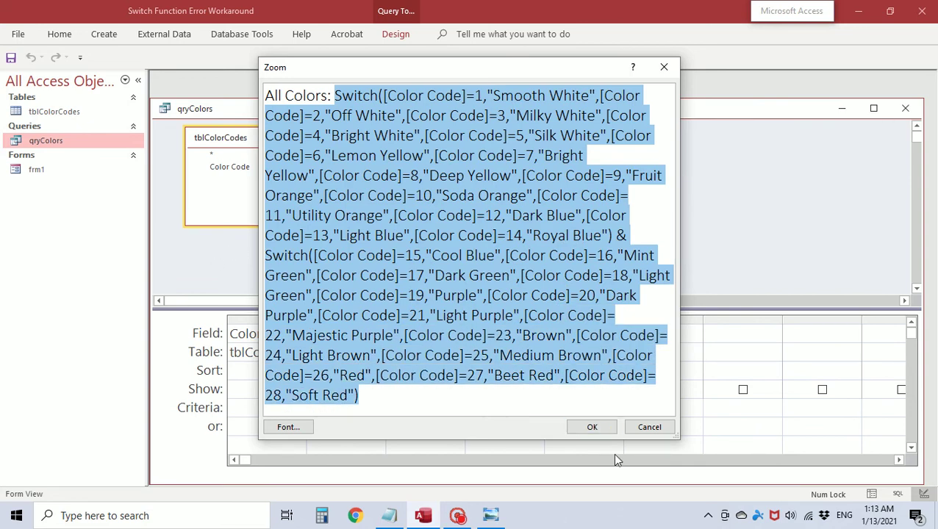
left_click(591, 427)
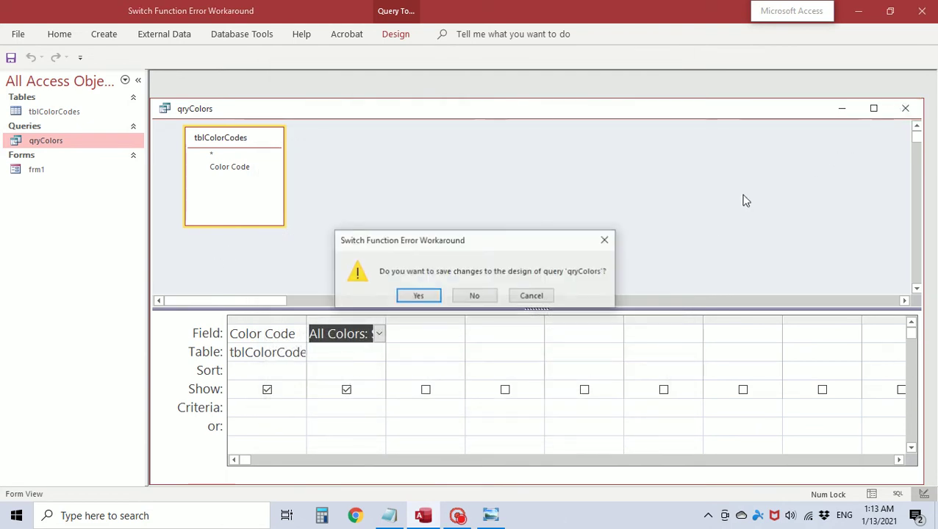
Step: Discard query changes and set Color Name's Control Source to the =Switch expression
left_click(418, 295)
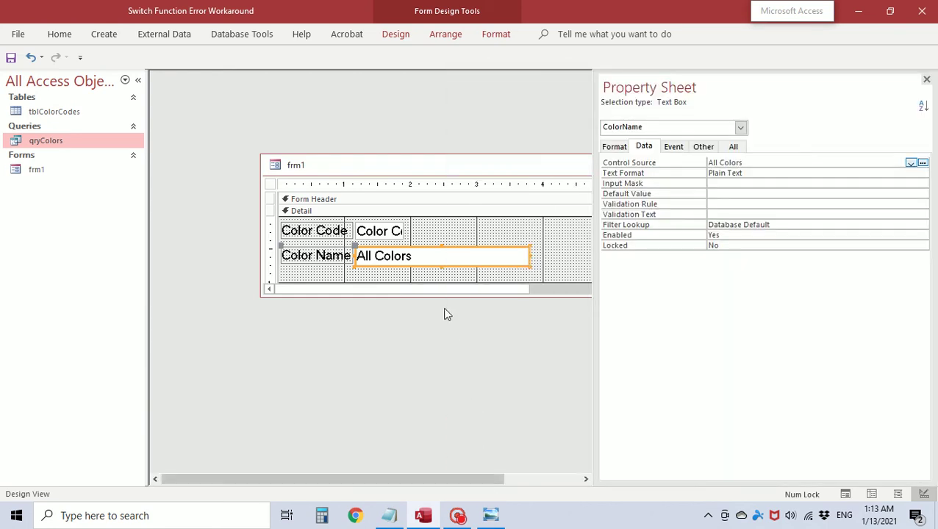
left_click(808, 162)
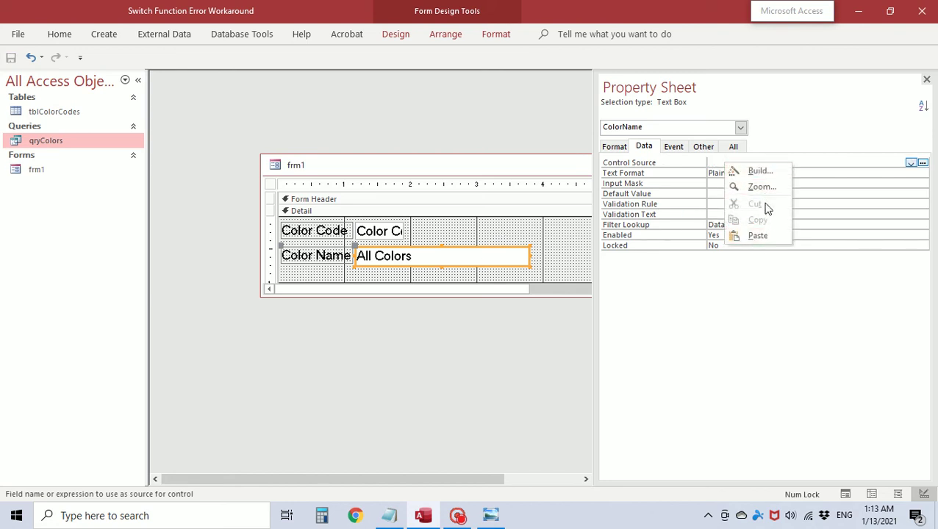
left_click(762, 186)
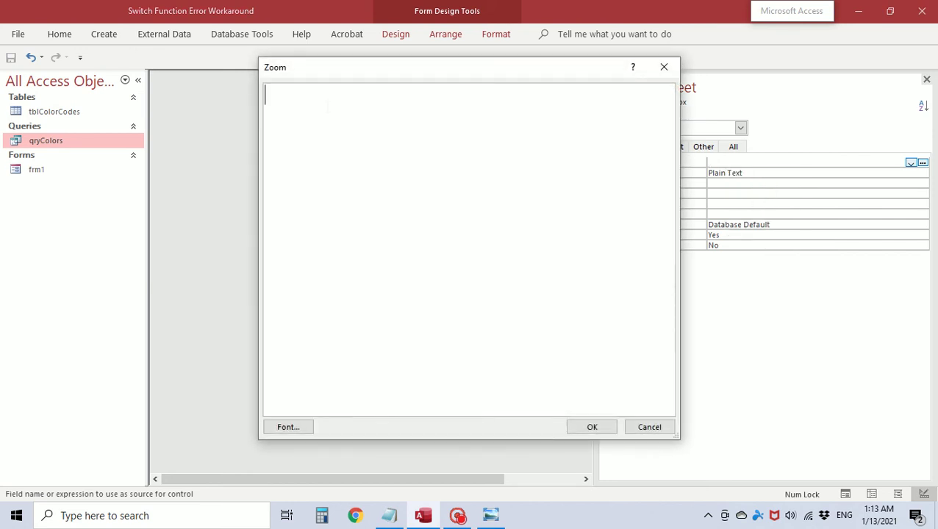
type("=")
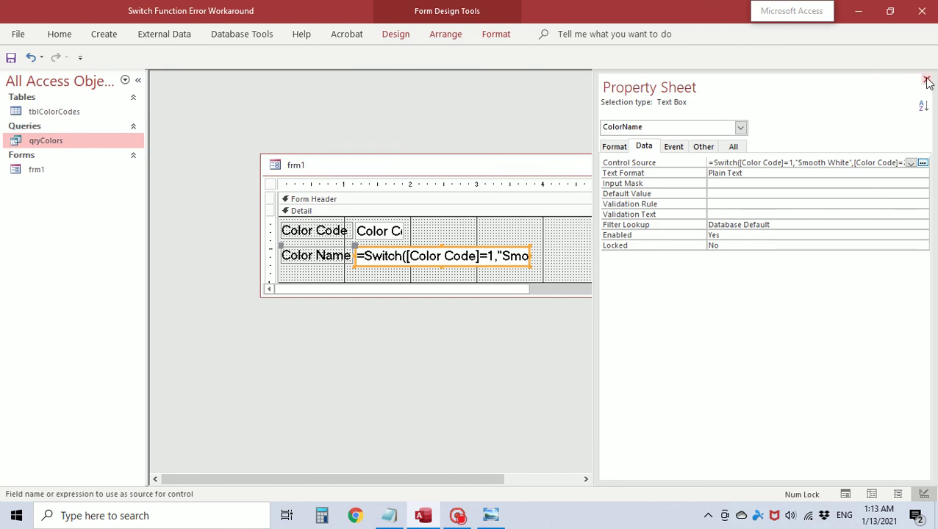
left_click(928, 80)
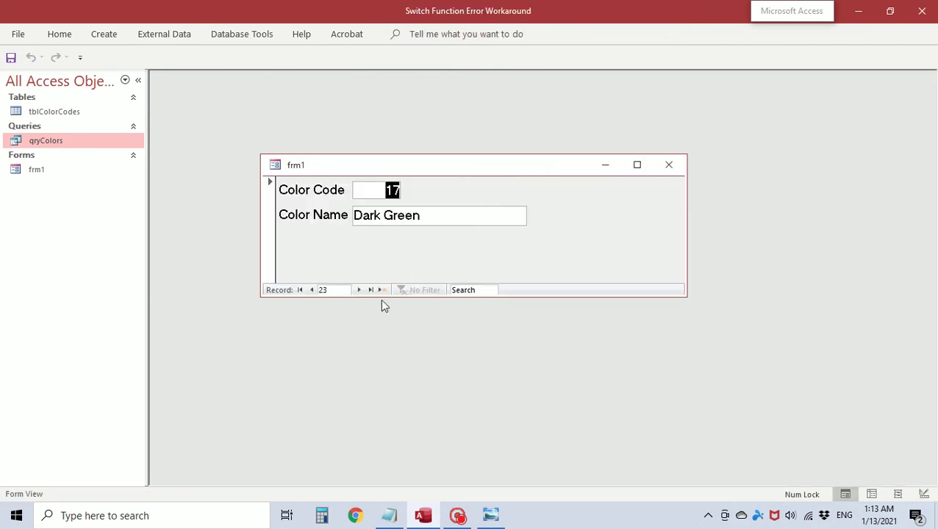
Step: Change frm1's Record Source to tblColorCodes and return to Form View showing Smooth White
left_click(360, 290)
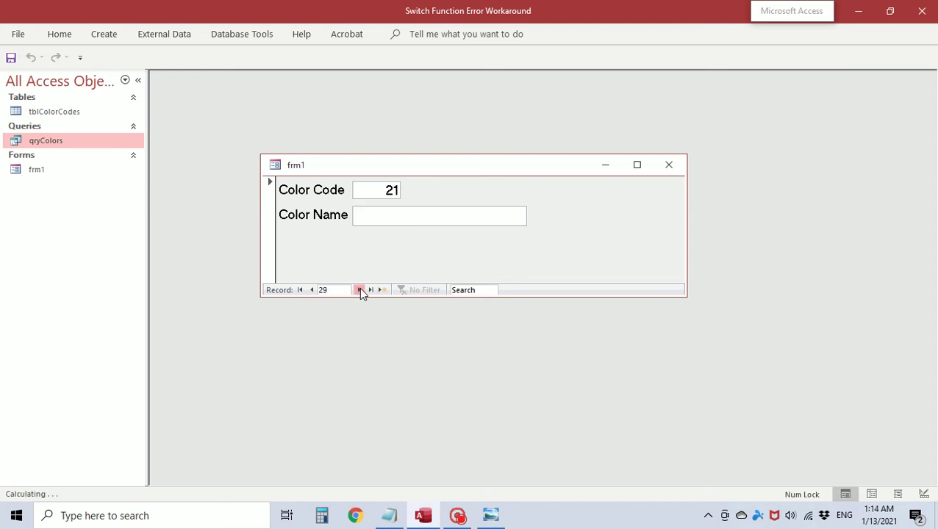
left_click(359, 289)
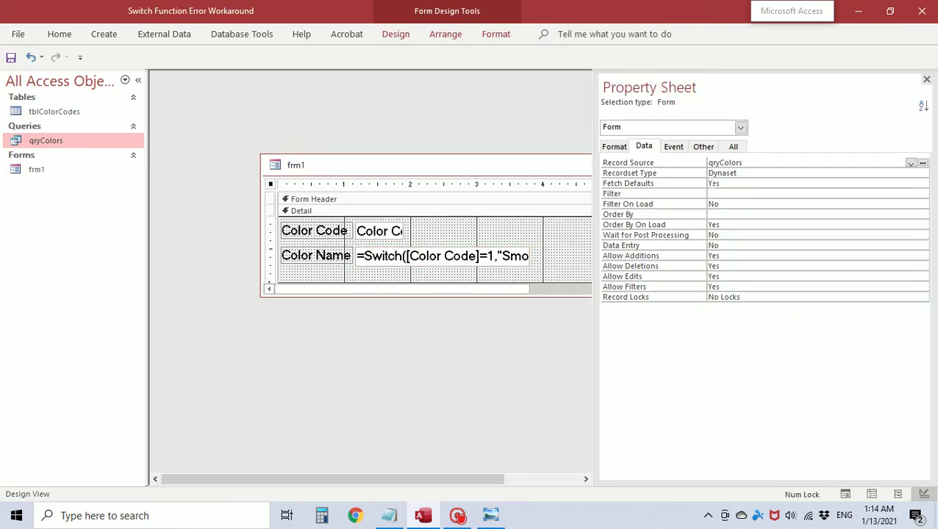
left_click(911, 163)
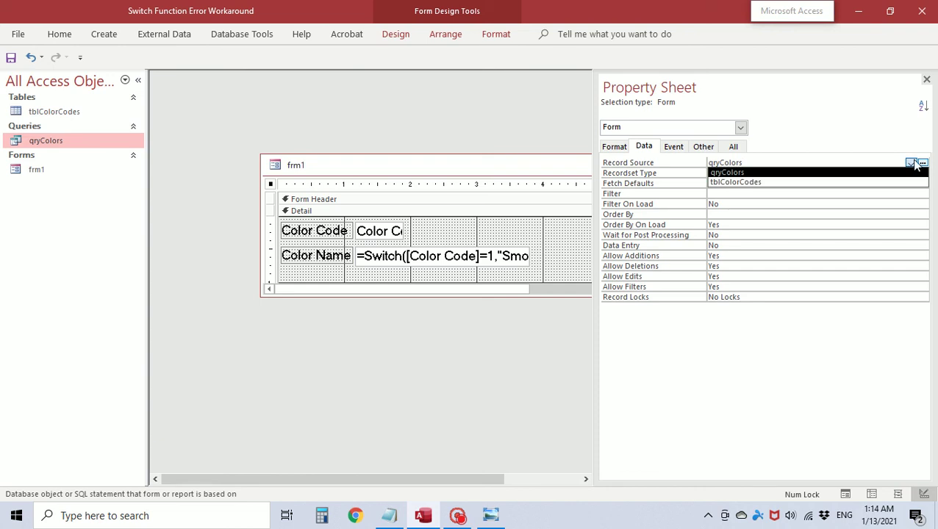
left_click(735, 182)
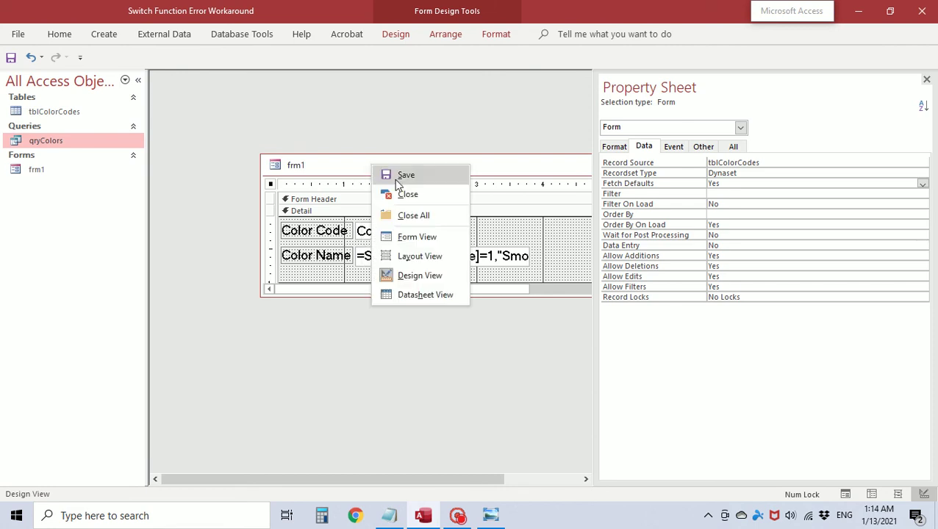
left_click(417, 236)
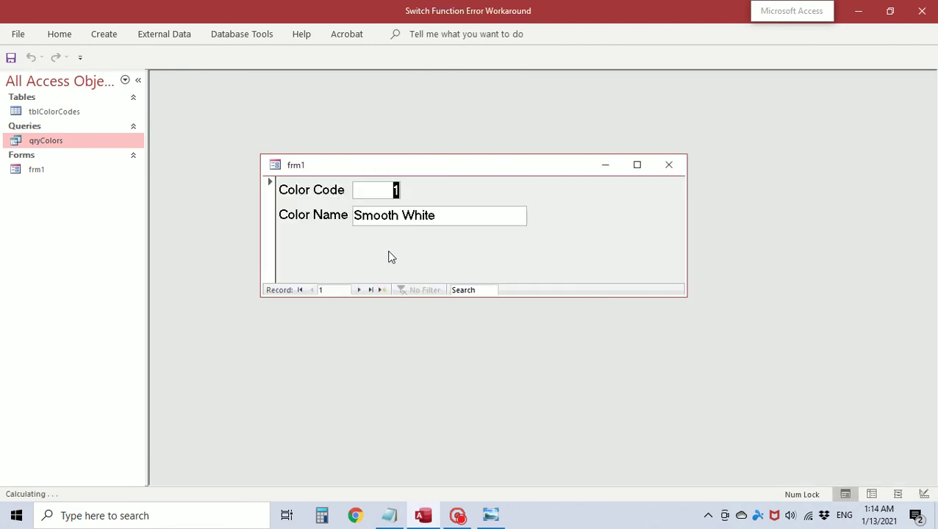
Step: Delete the qryColors query from the Navigation Pane and return frm1 to its first record
left_click(360, 289)
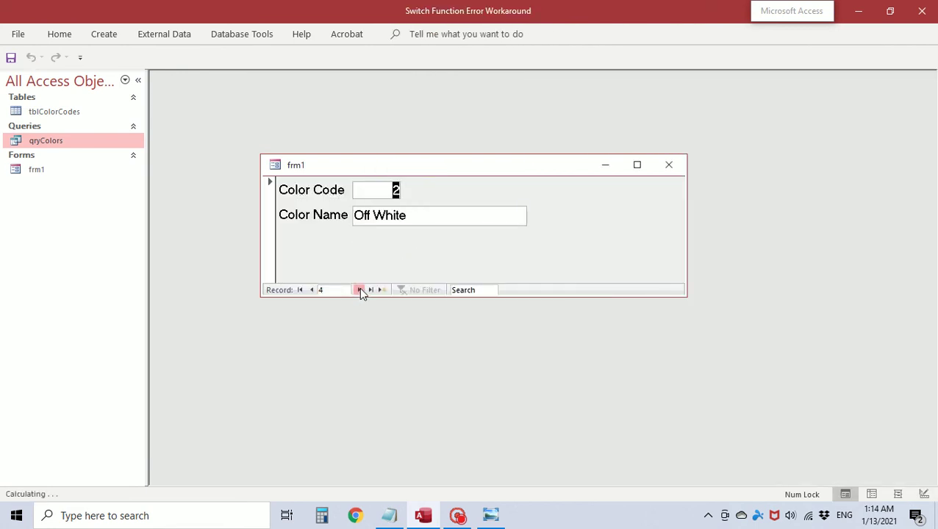
left_click(371, 288)
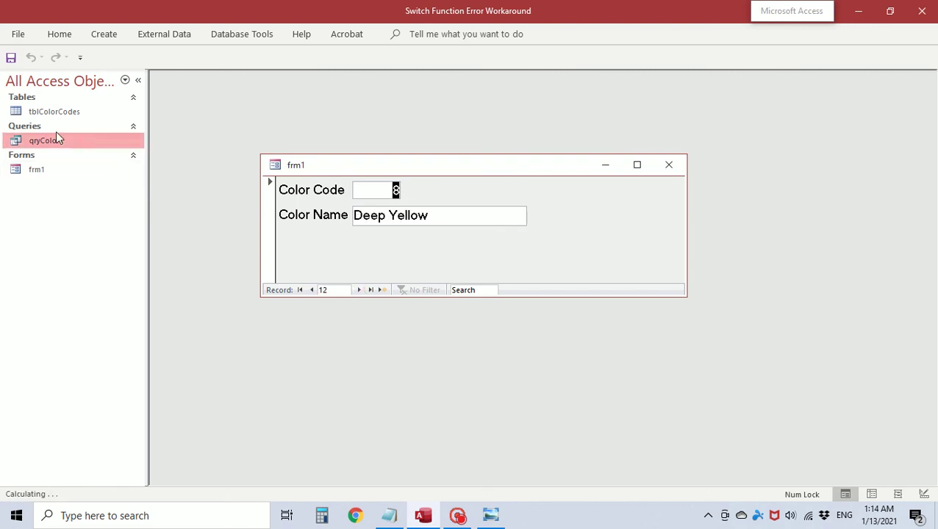
right_click(45, 140)
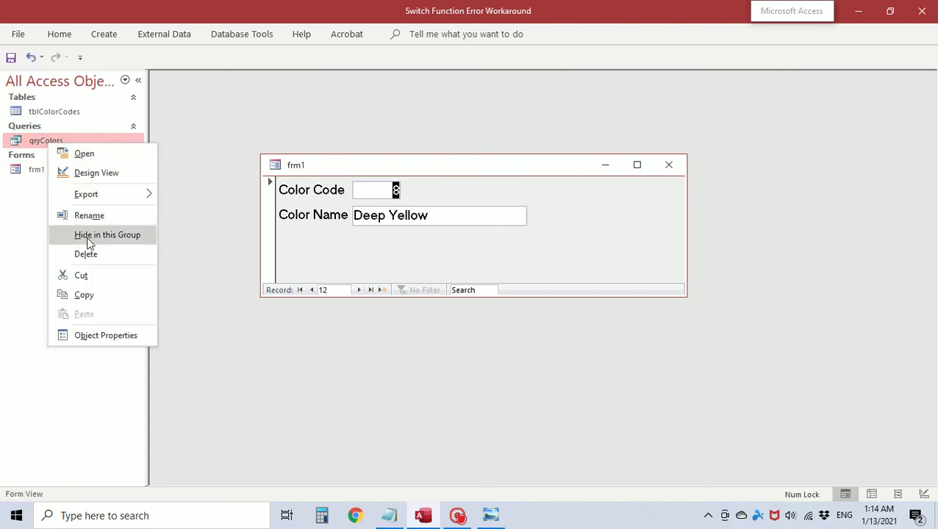
left_click(108, 234)
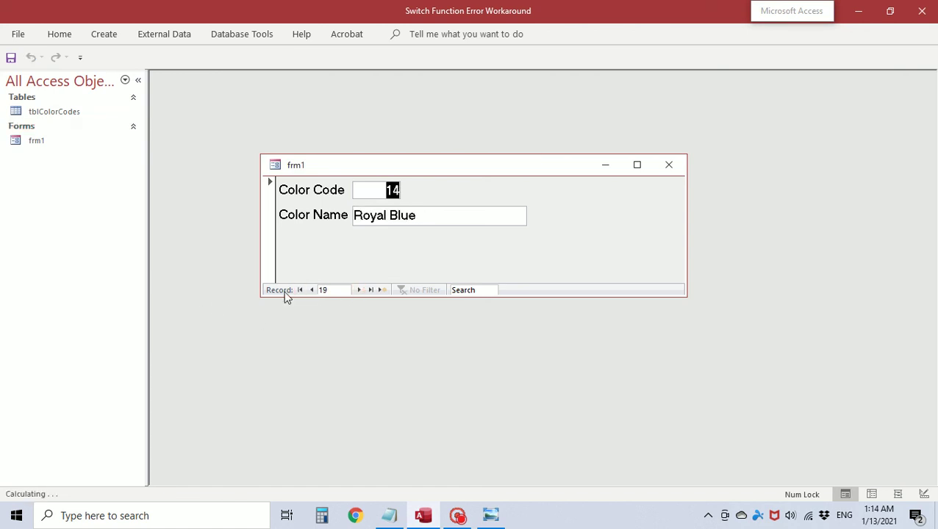
left_click(300, 290)
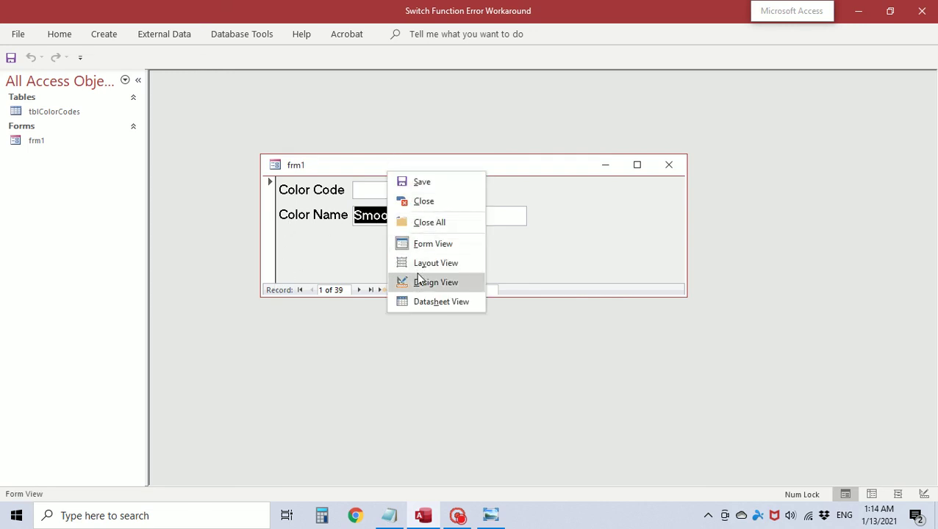
Step: Open frm1 in Design View and inspect the Color Name Switch expression in Zoom
left_click(435, 281)
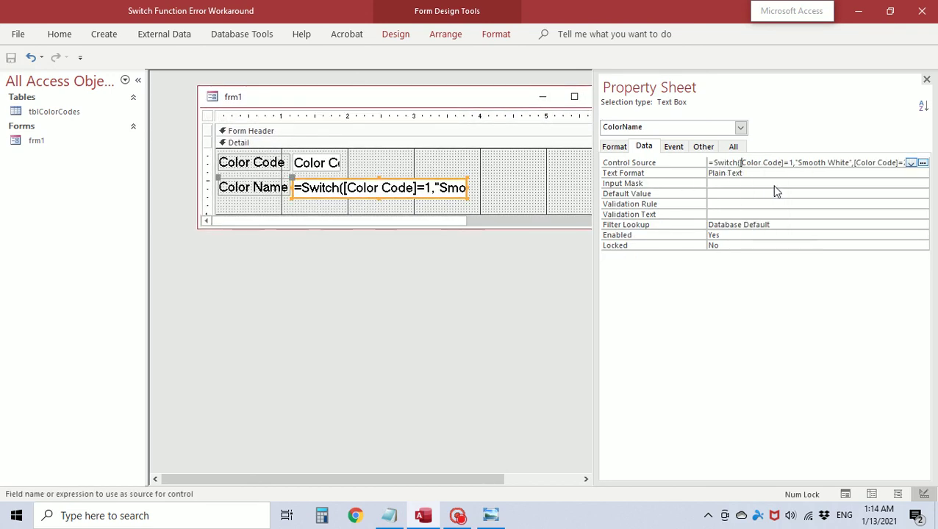
left_click(922, 162)
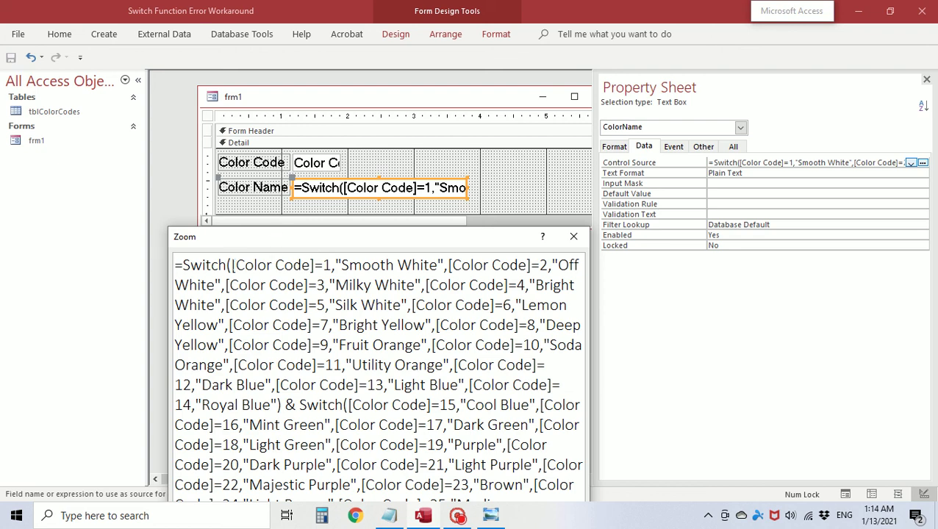
double_click(271, 265)
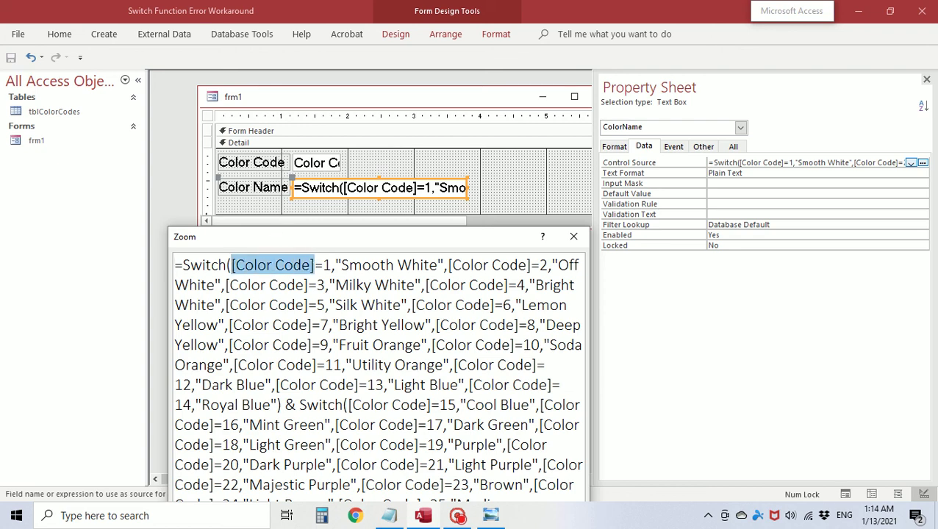
mouse_move(335, 171)
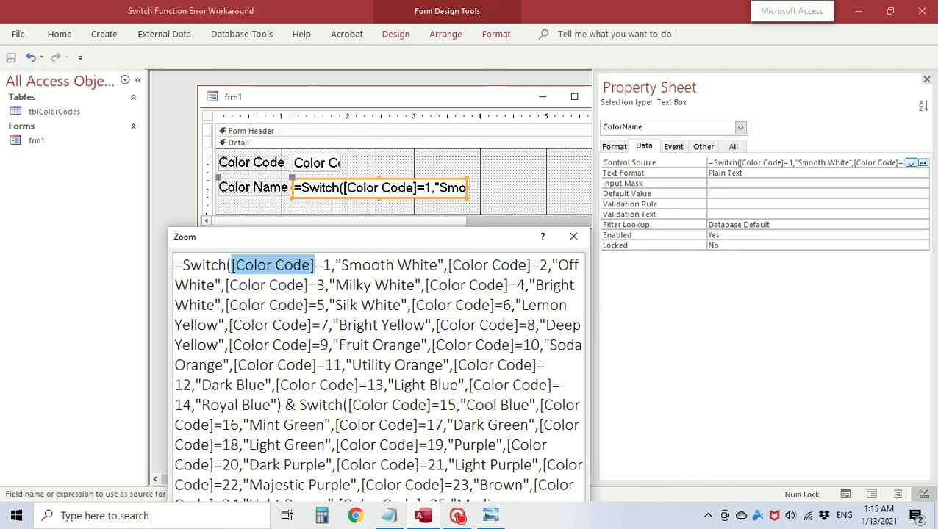
mouse_move(321, 166)
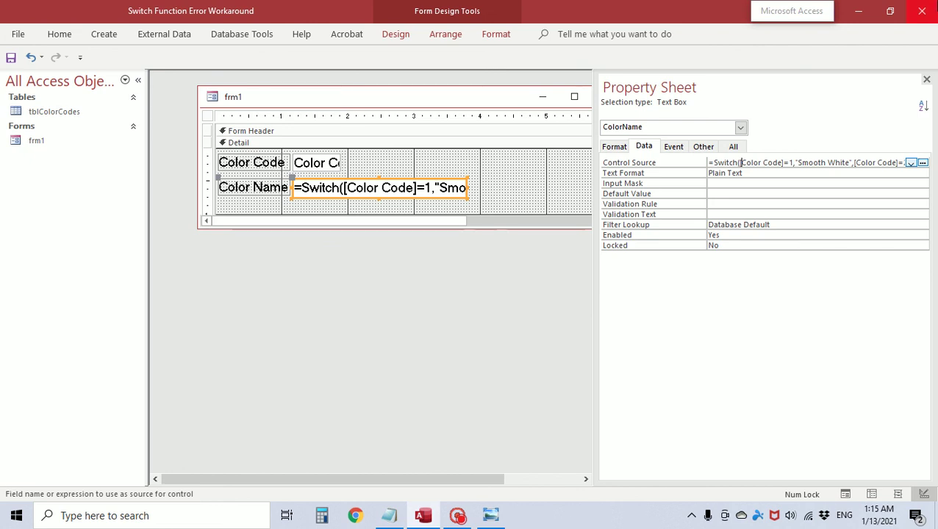
Step: View frm1 as a form, confirm code 1 shows Smooth White, and close it
left_click(926, 79)
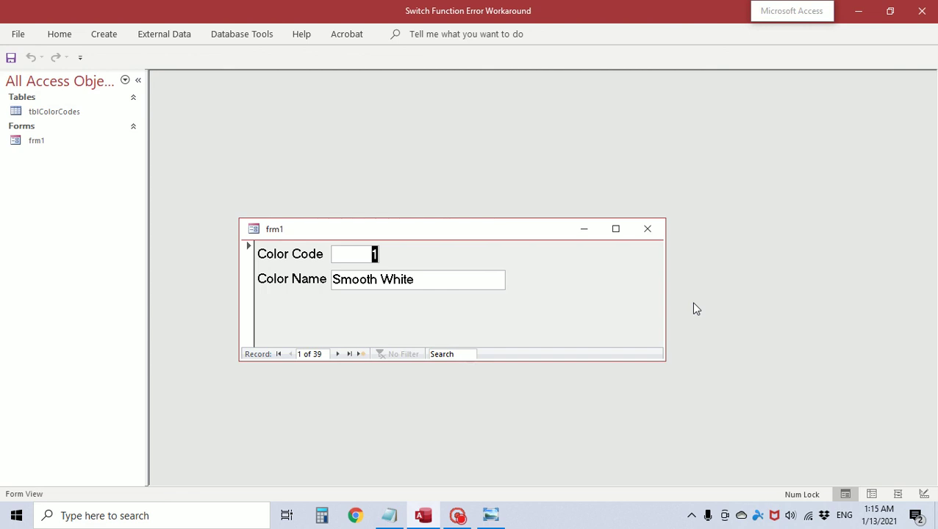
mouse_move(297, 250)
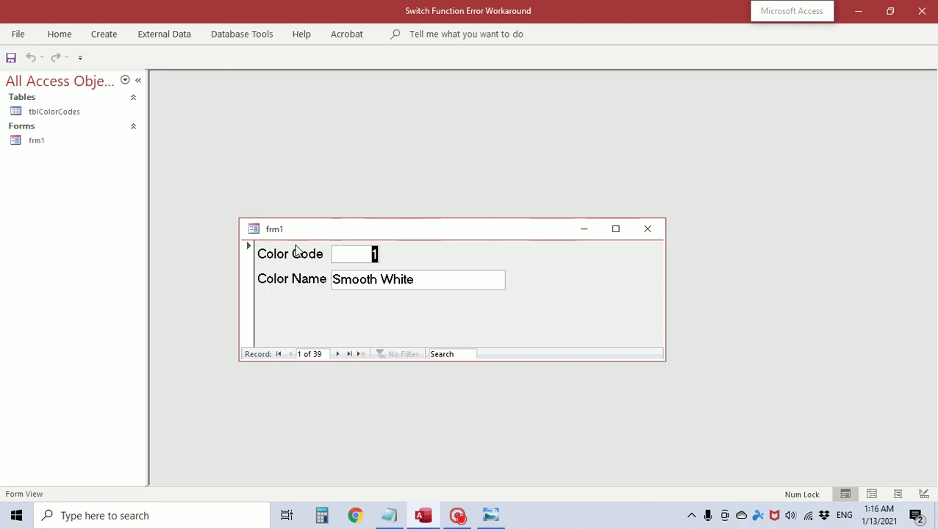
mouse_move(393, 264)
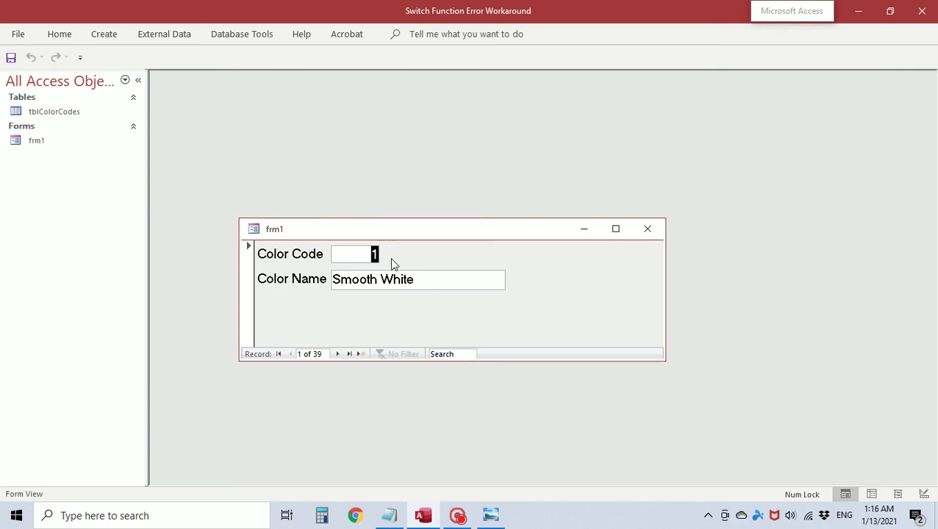
left_click(355, 254)
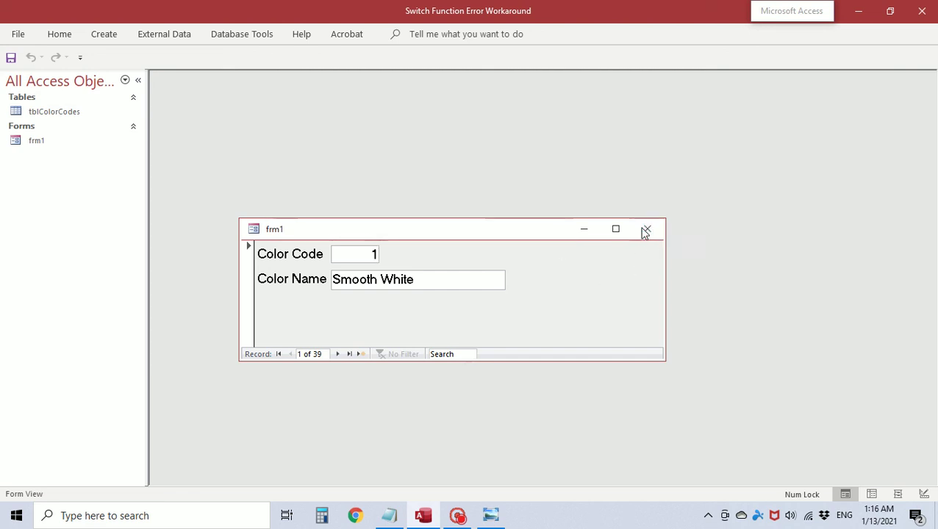
left_click(645, 228)
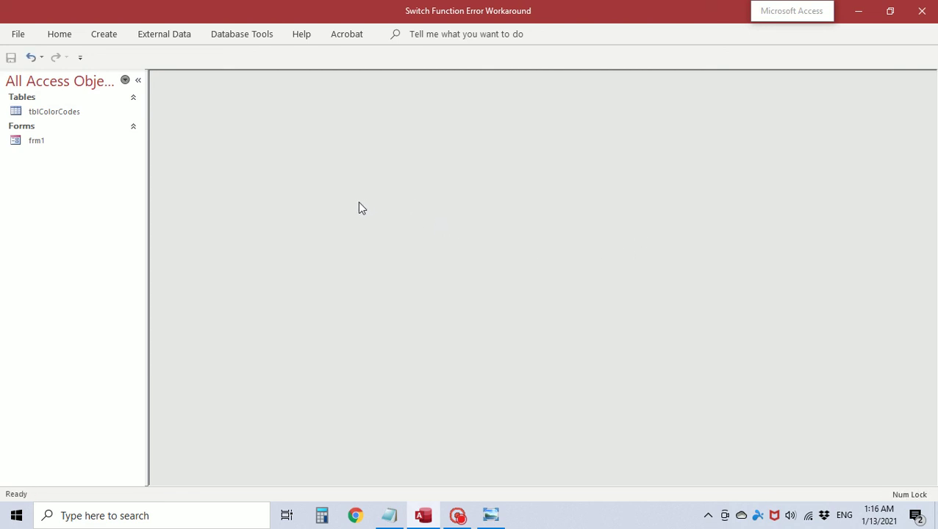
mouse_move(368, 204)
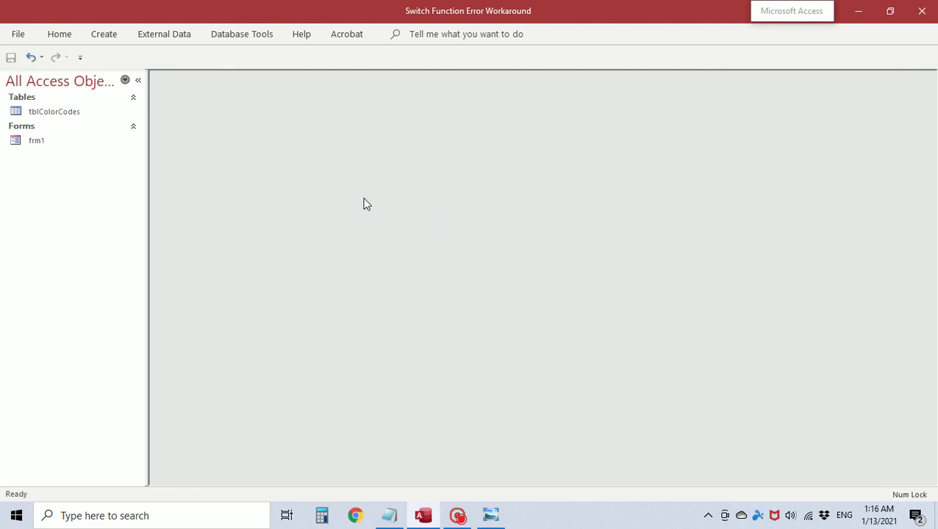